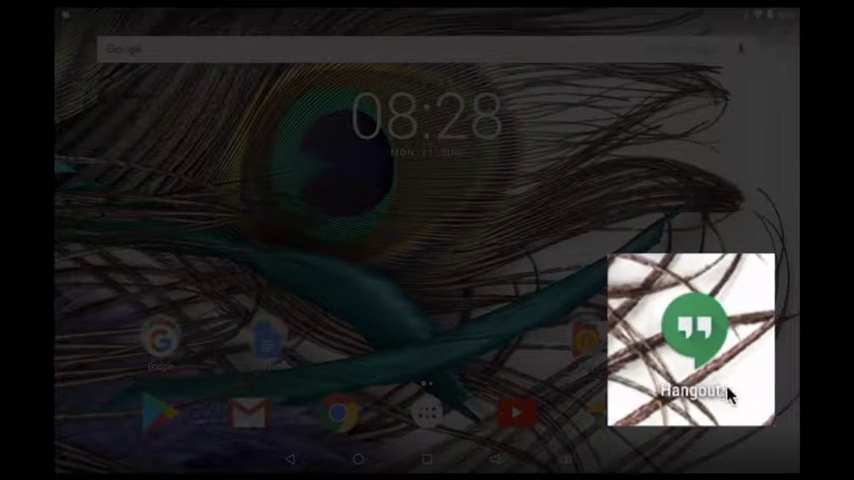
pyautogui.moveTo(708, 352)
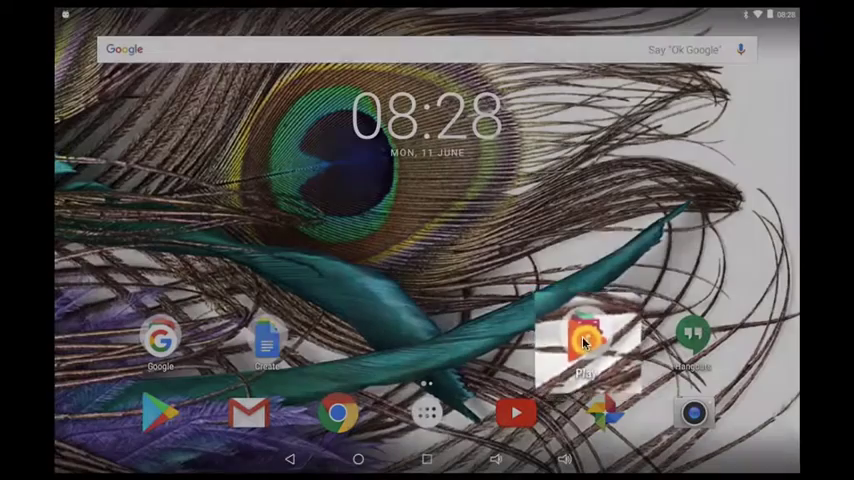
# - Show the Play folder's contents: Music, Movies, Games, Books and News
pyautogui.click(584, 344)
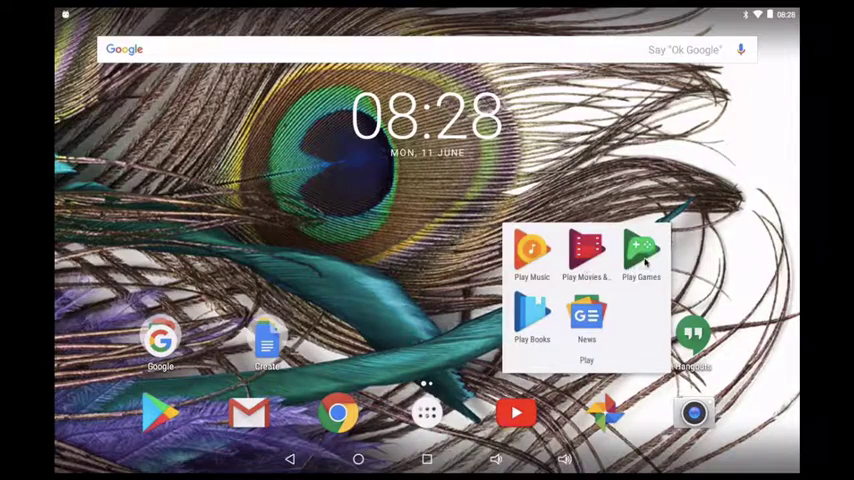
pyautogui.moveTo(420, 318)
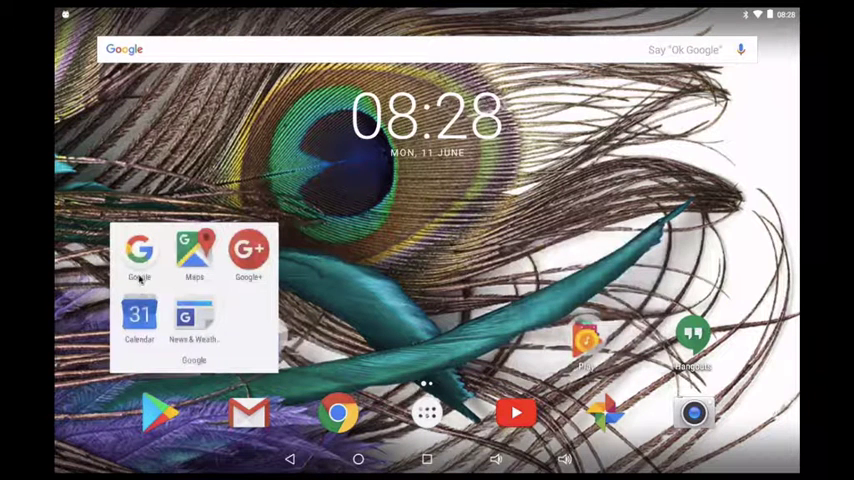
pyautogui.moveTo(188, 270)
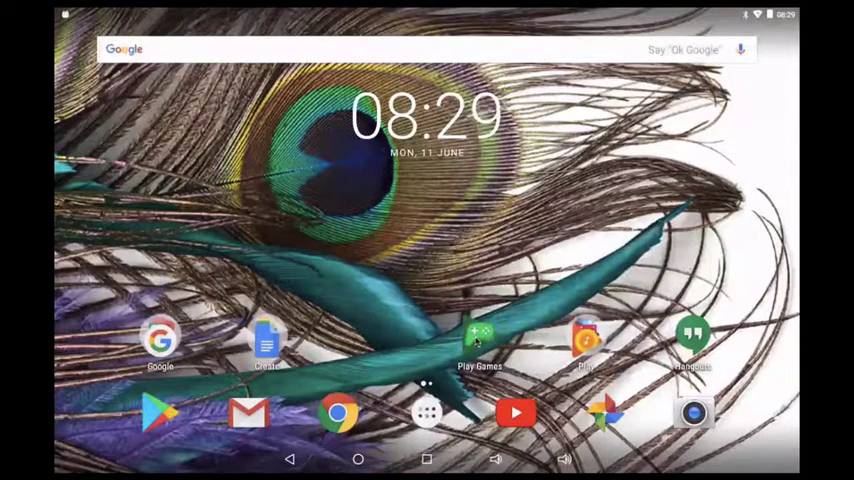
pyautogui.click(584, 344)
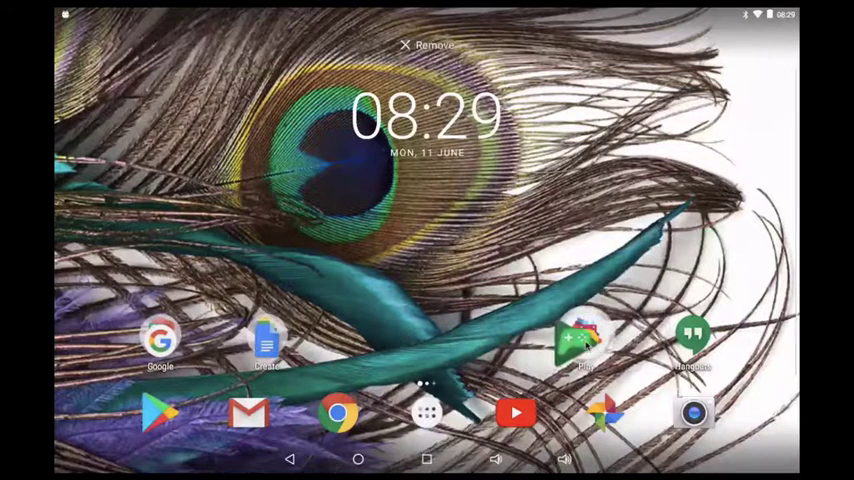
pyautogui.click(586, 340)
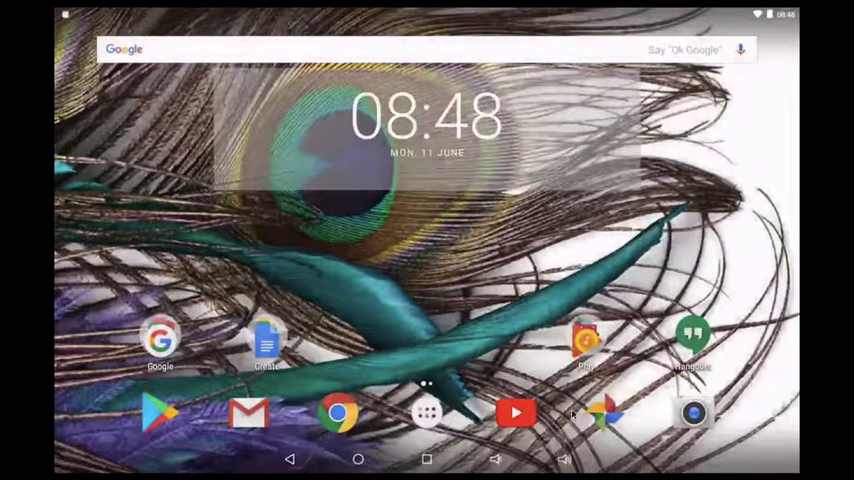
pyautogui.moveTo(456, 256)
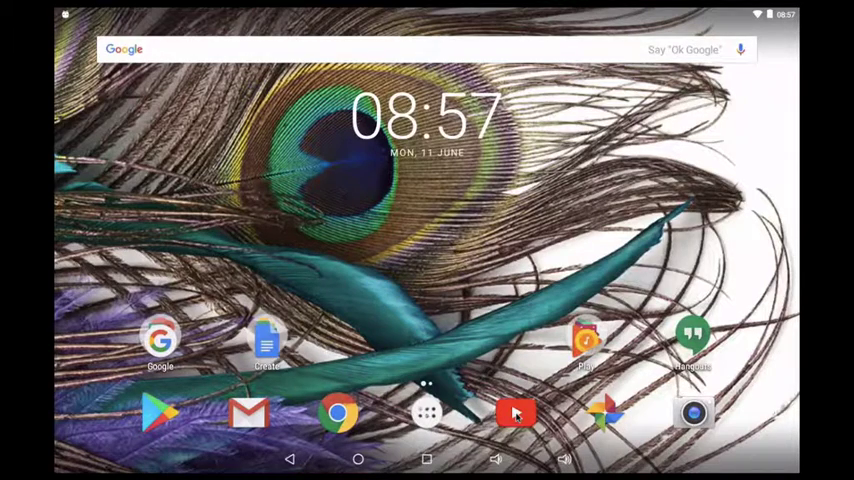
# - Place the Facebook shortcut at the top right of a new, empty home page
pyautogui.moveTo(516, 412); pyautogui.dragTo(516, 204)
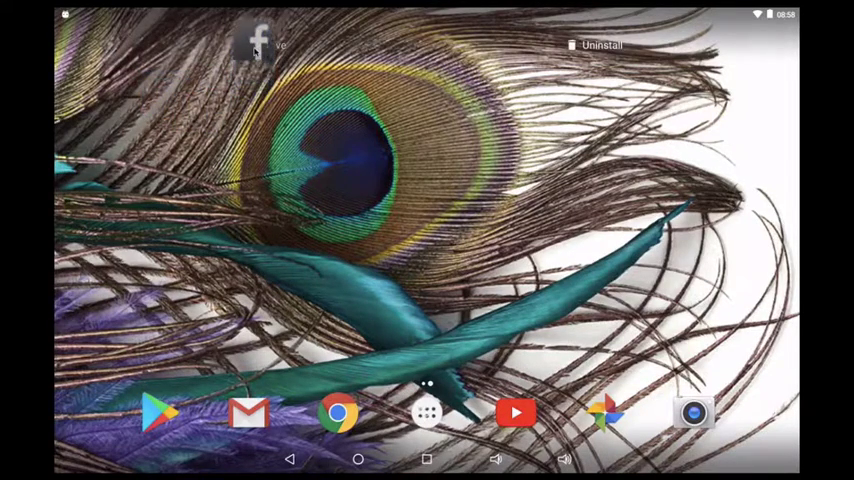
pyautogui.moveTo(256, 50); pyautogui.dragTo(600, 56)
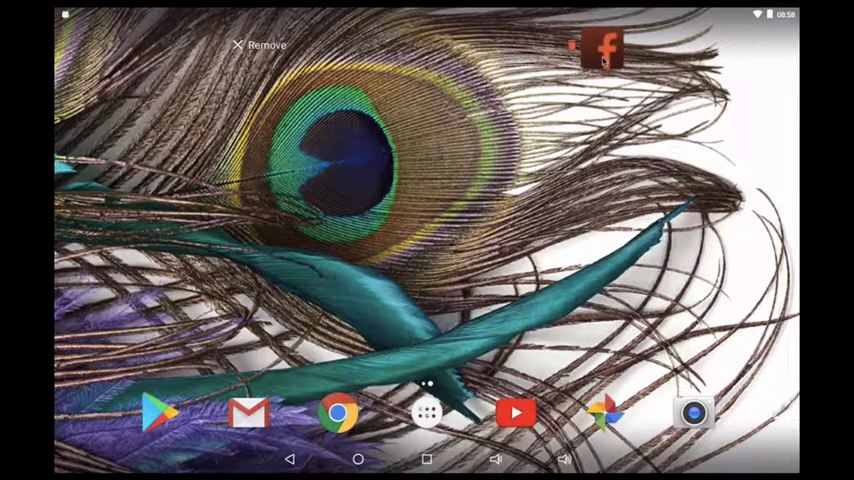
pyautogui.moveTo(598, 60); pyautogui.dragTo(598, 108)
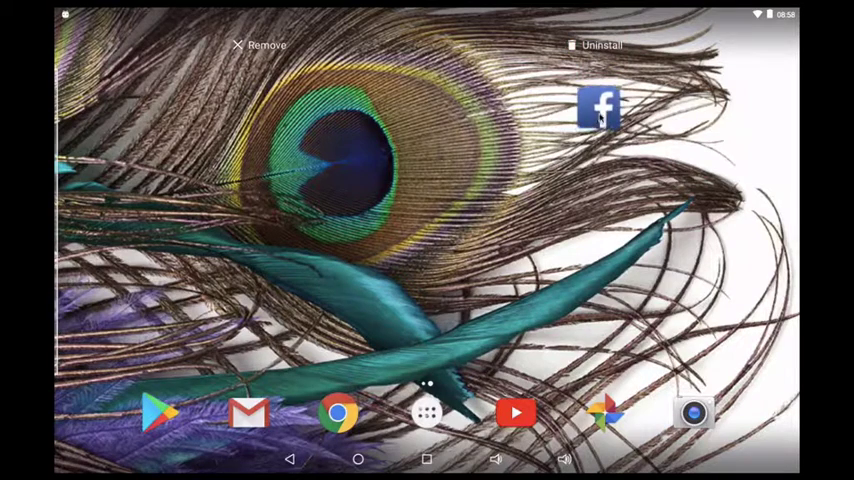
pyautogui.moveTo(596, 108); pyautogui.dragTo(580, 44)
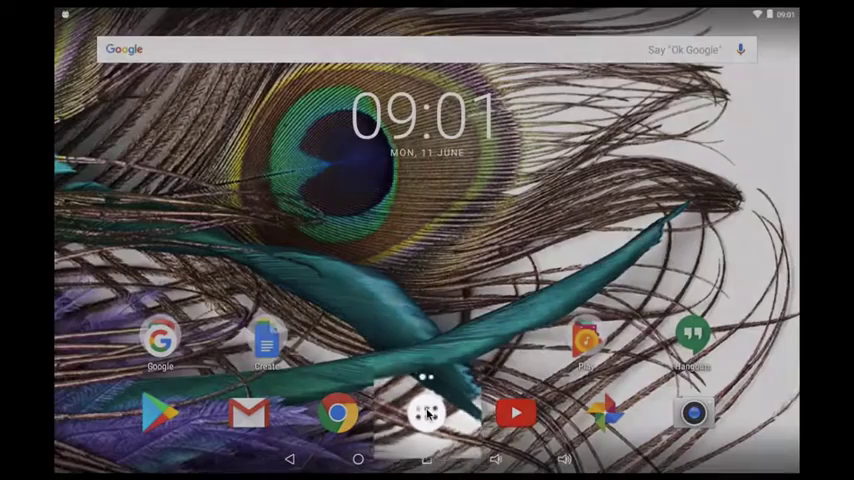
# - Browse the full list of installed apps in the app drawer
pyautogui.click(426, 412)
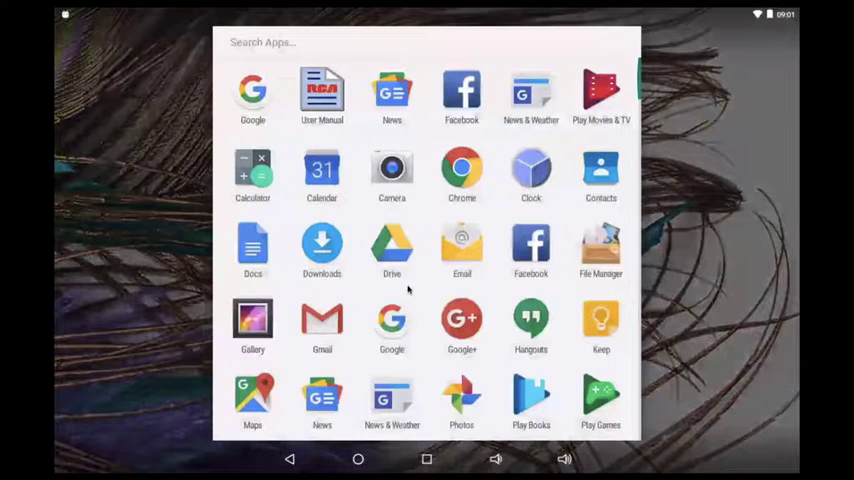
pyautogui.scroll(-3)
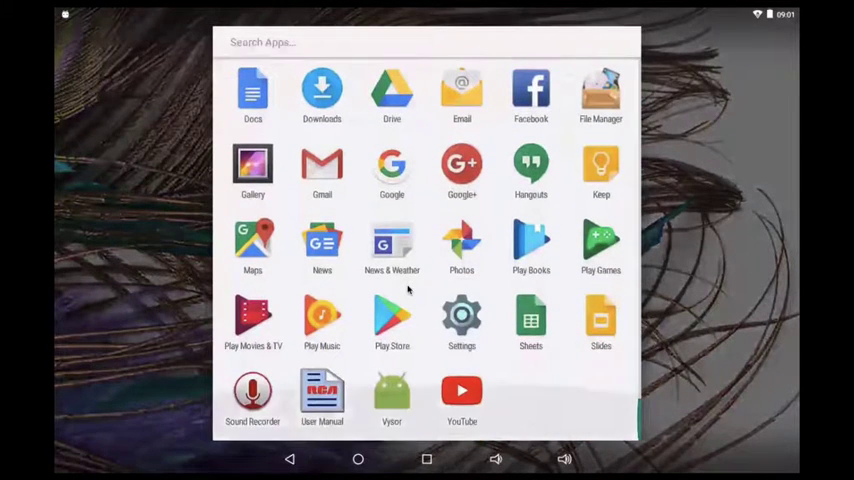
pyautogui.scroll(3)
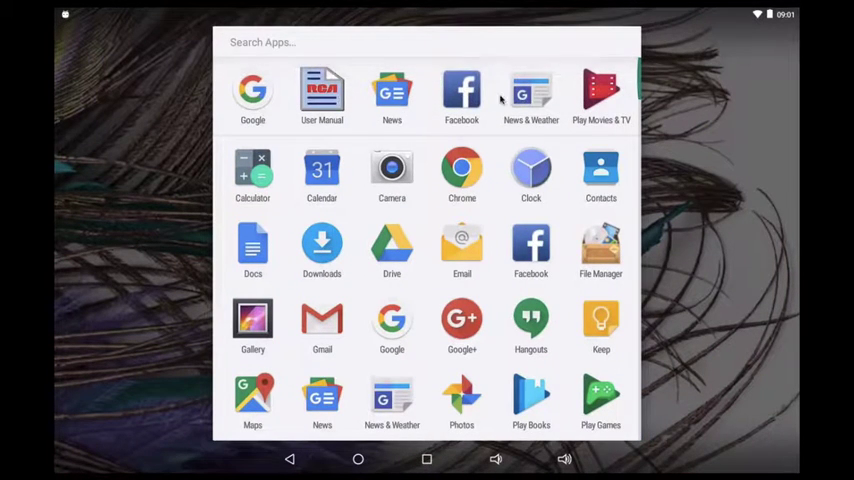
pyautogui.moveTo(352, 104)
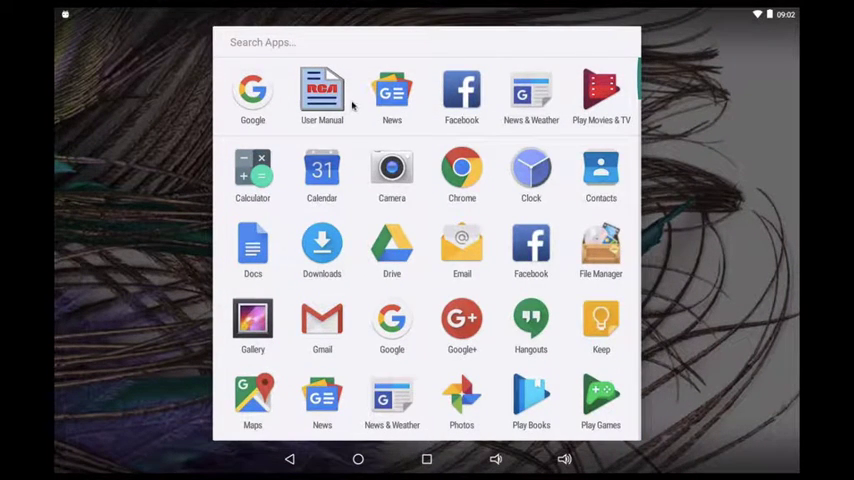
pyautogui.moveTo(342, 222)
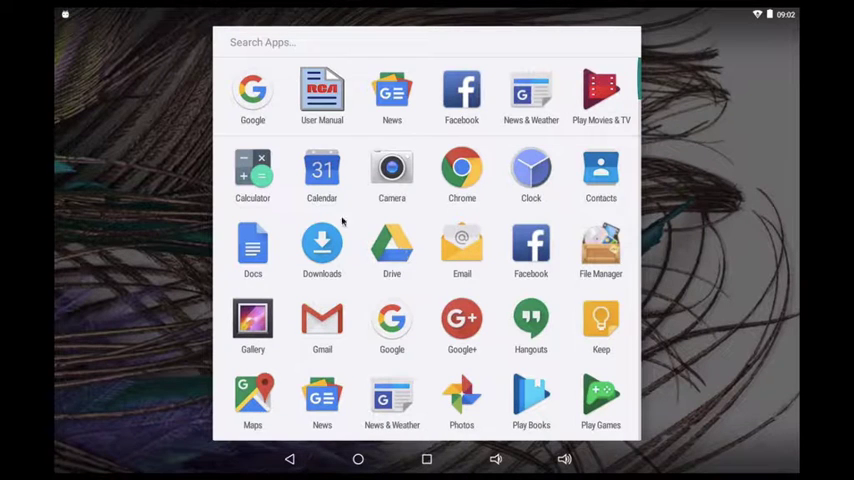
pyautogui.scroll(-3)
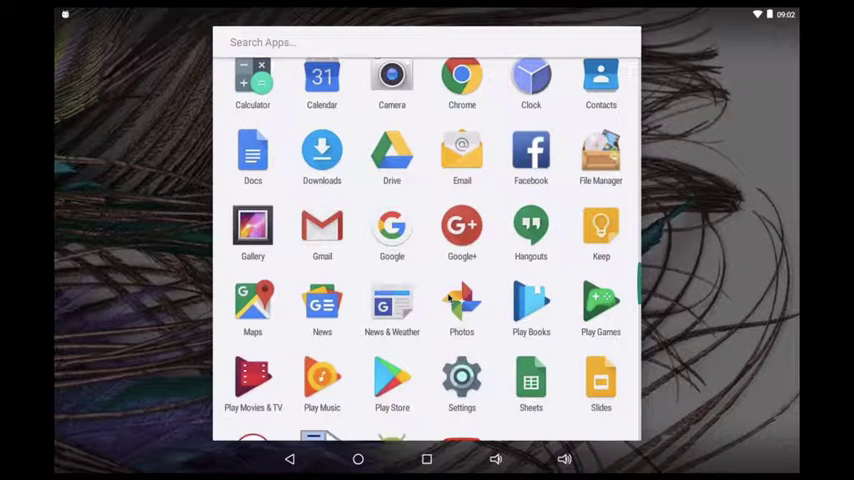
pyautogui.scroll(-3)
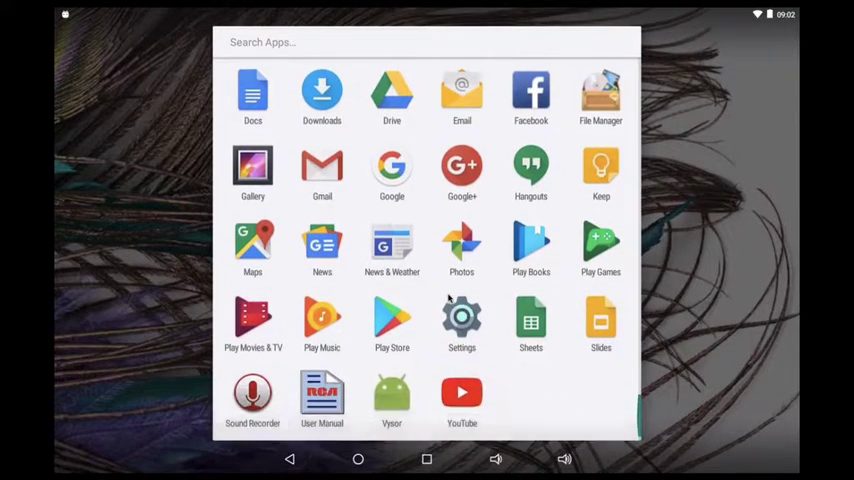
pyautogui.moveTo(362, 398)
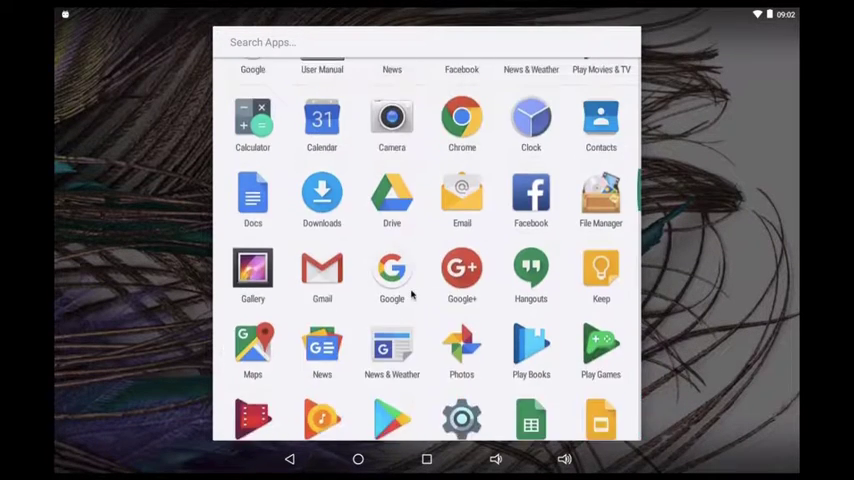
pyautogui.scroll(3)
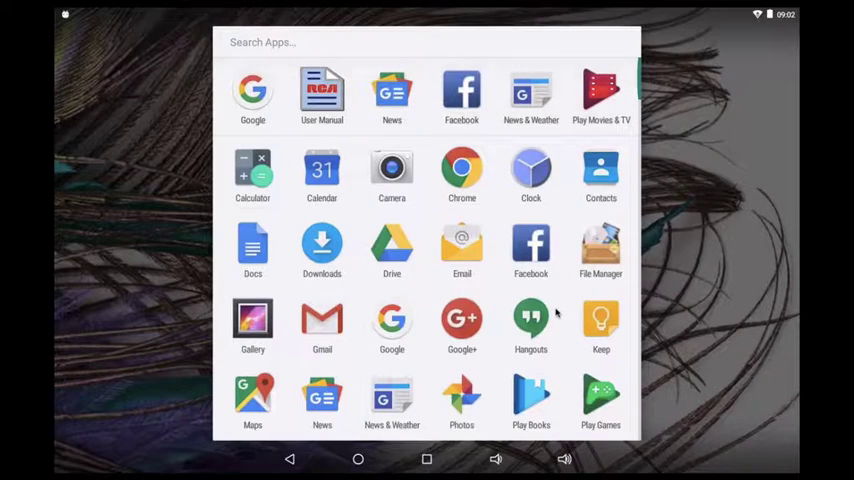
pyautogui.moveTo(432, 408)
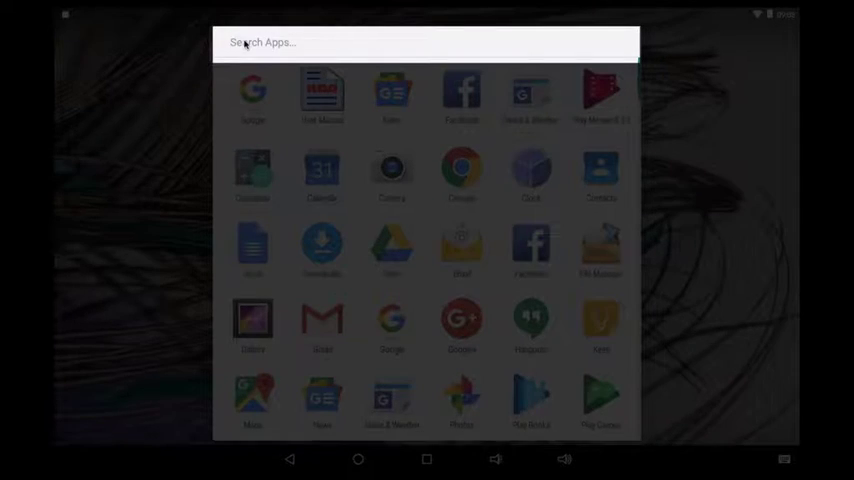
# - Filter the drawer to YouTube with the search 'you' and search the store for more apps
pyautogui.write('you')
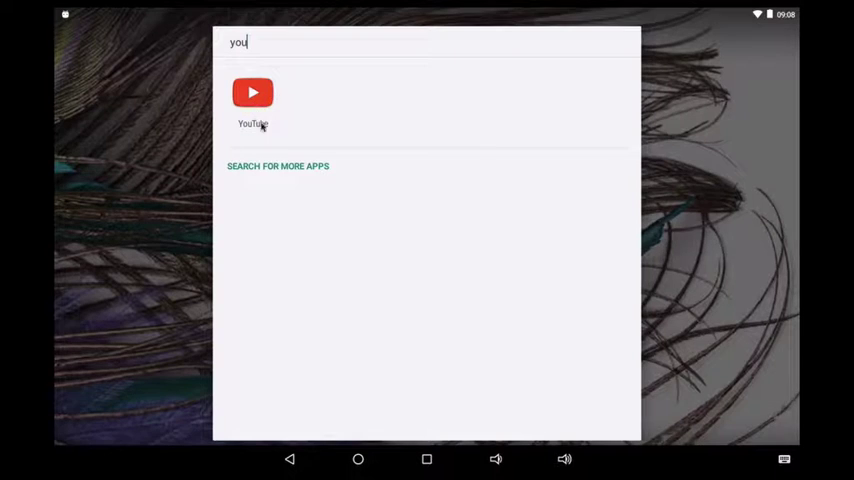
pyautogui.moveTo(248, 170)
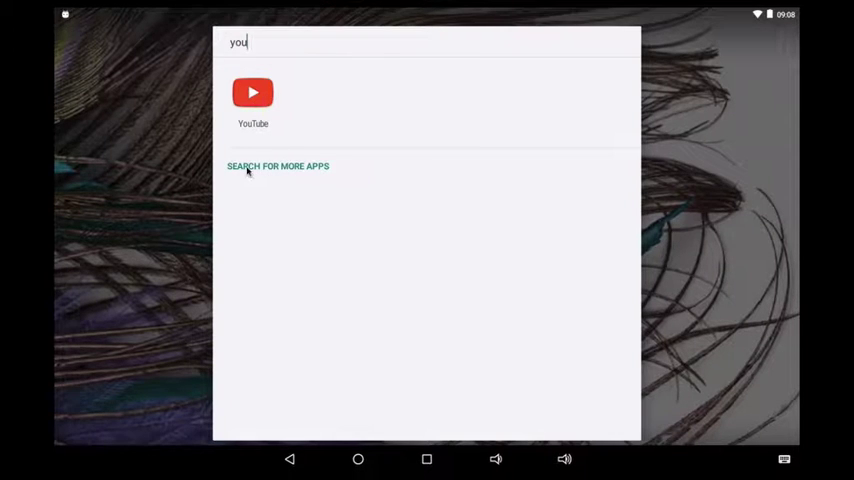
pyautogui.click(278, 166)
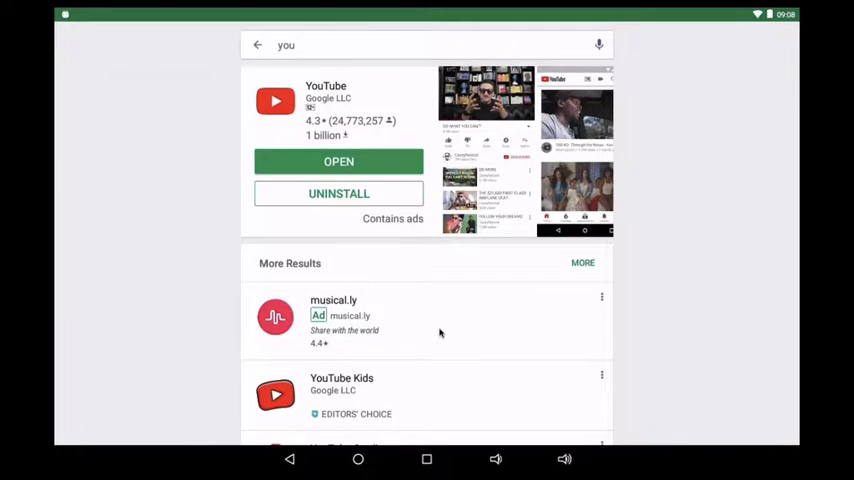
# - Show the YouTube Kids listing from the Play Store results for 'you'
pyautogui.scroll(-3)
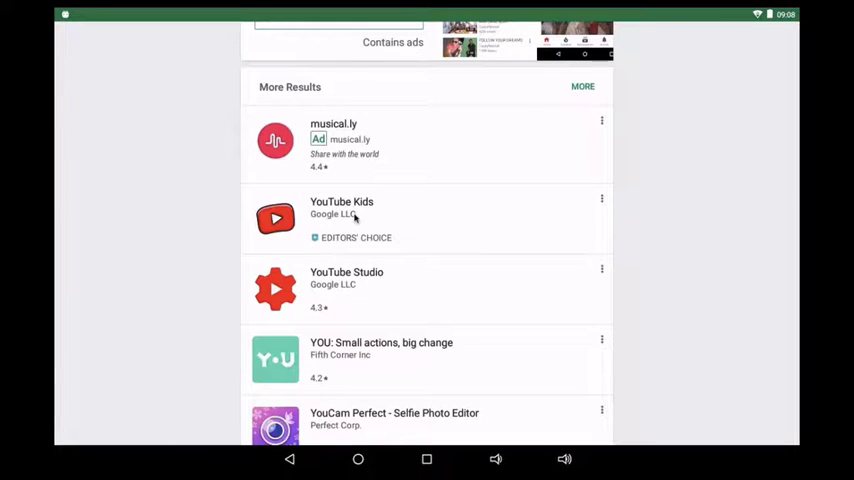
pyautogui.click(340, 210)
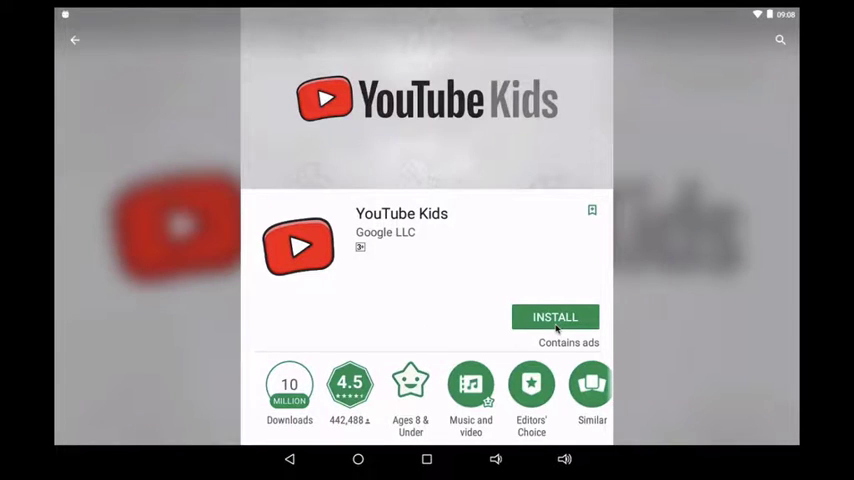
pyautogui.moveTo(712, 384)
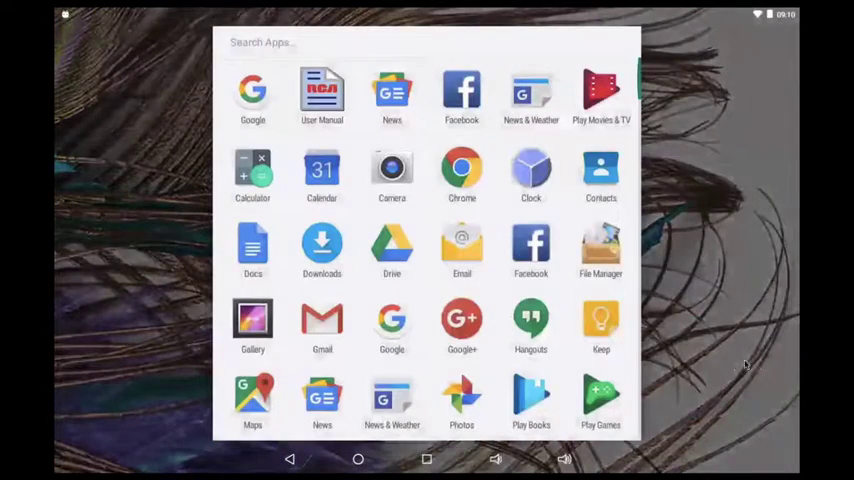
# - Scroll the app drawer toward the User Manual entry
pyautogui.scroll(-3)
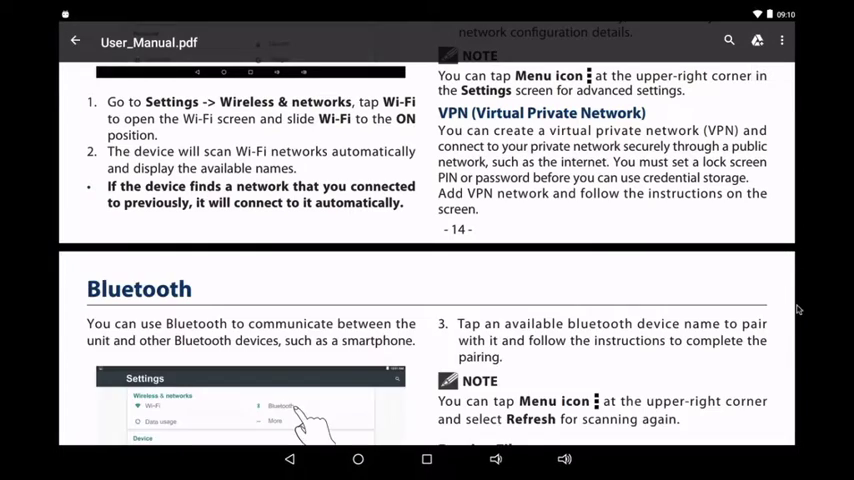
# - Scroll User_Manual.pdf back from page 12 to page 10 on the Back icon and battery charging
pyautogui.scroll(3)
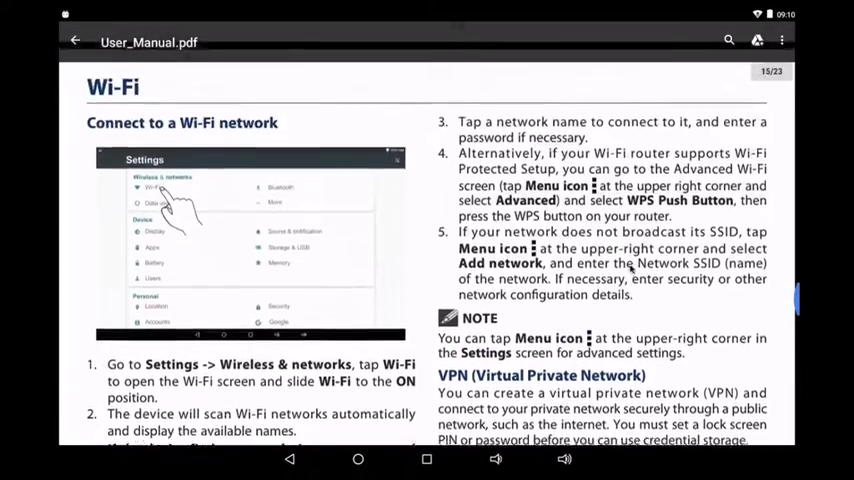
pyautogui.scroll(3)
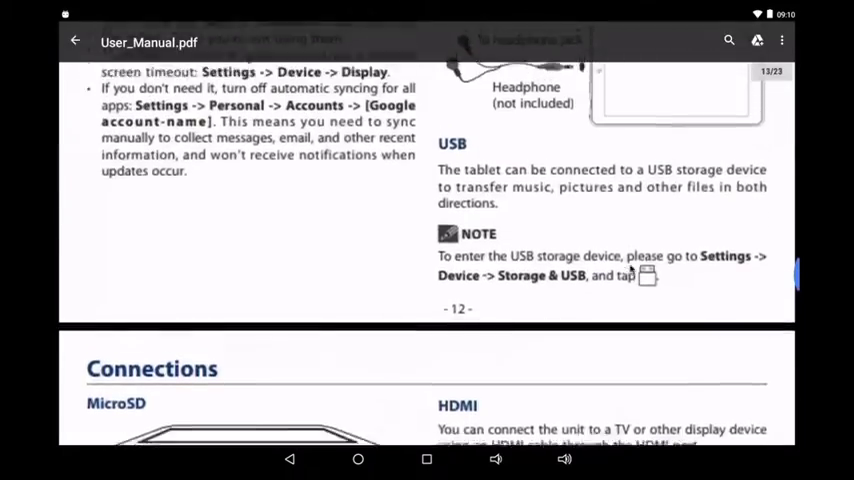
pyautogui.scroll(3)
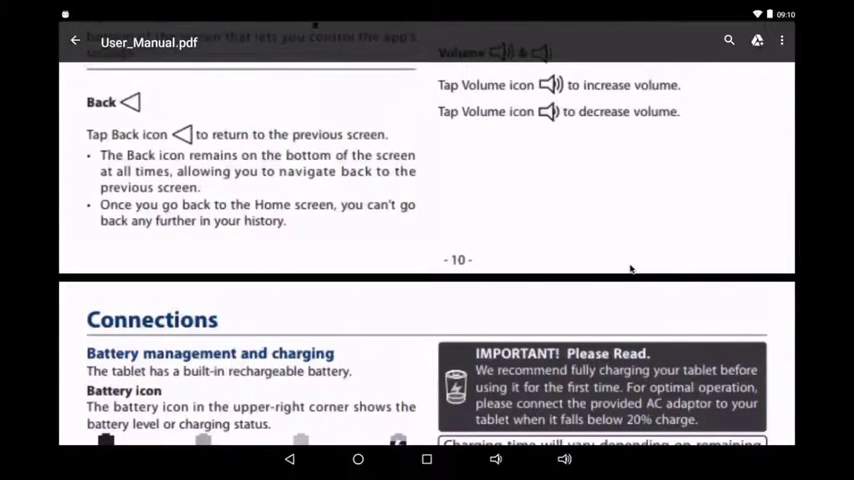
pyautogui.moveTo(420, 278)
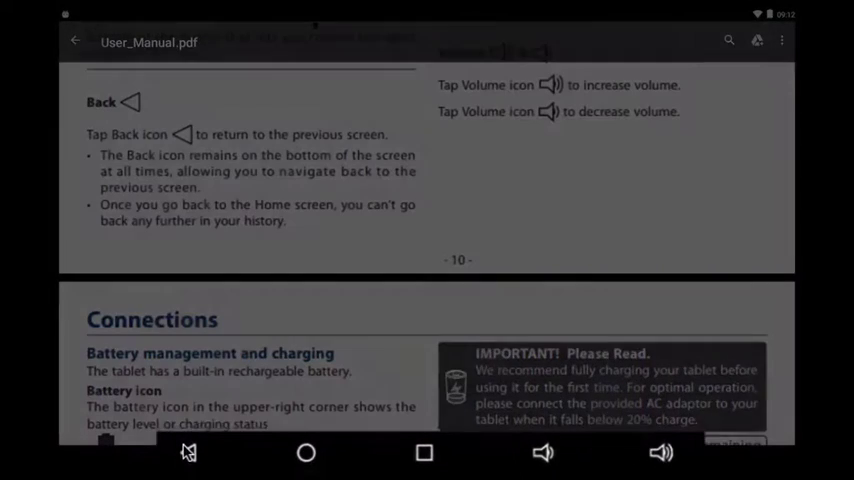
pyautogui.moveTo(296, 452)
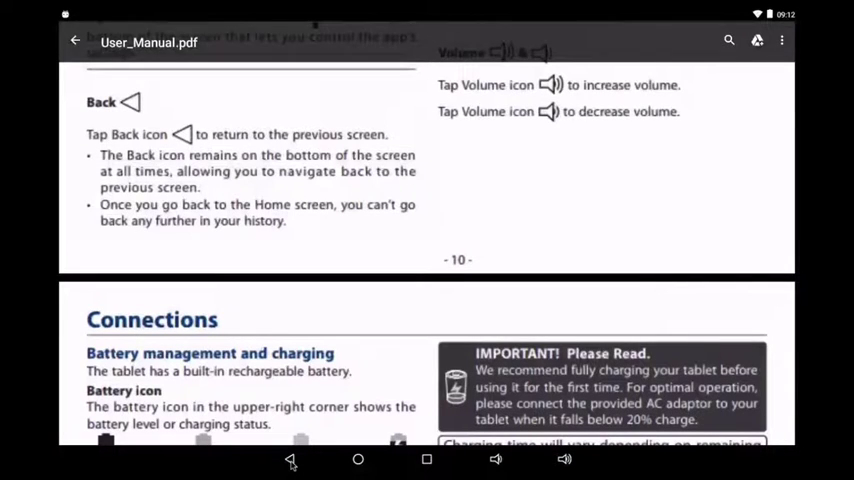
# - Remove the Hong Kong time search card from the recent apps overview
pyautogui.click(356, 460)
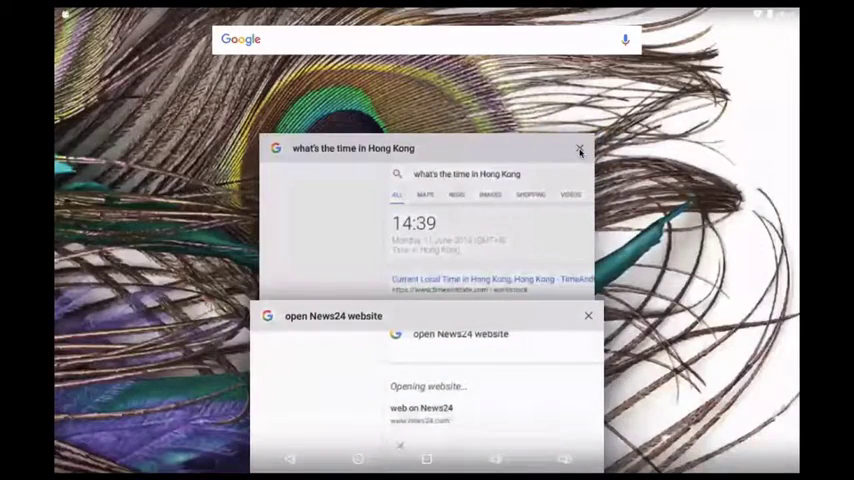
pyautogui.click(580, 148)
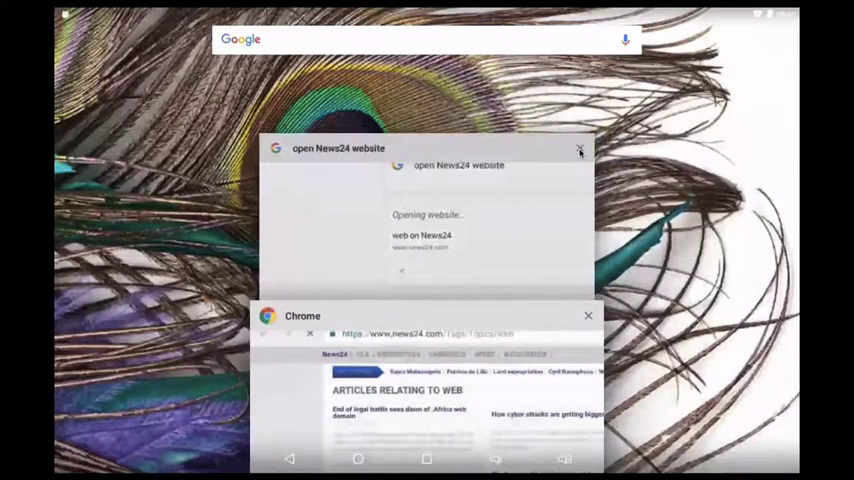
pyautogui.moveTo(546, 198)
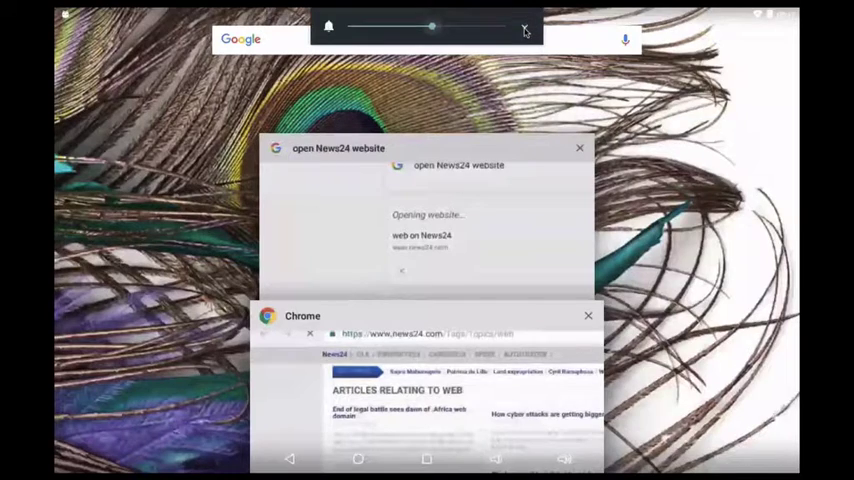
# - Expand the volume panel and adjust the notification and media volume levels
pyautogui.click(524, 28)
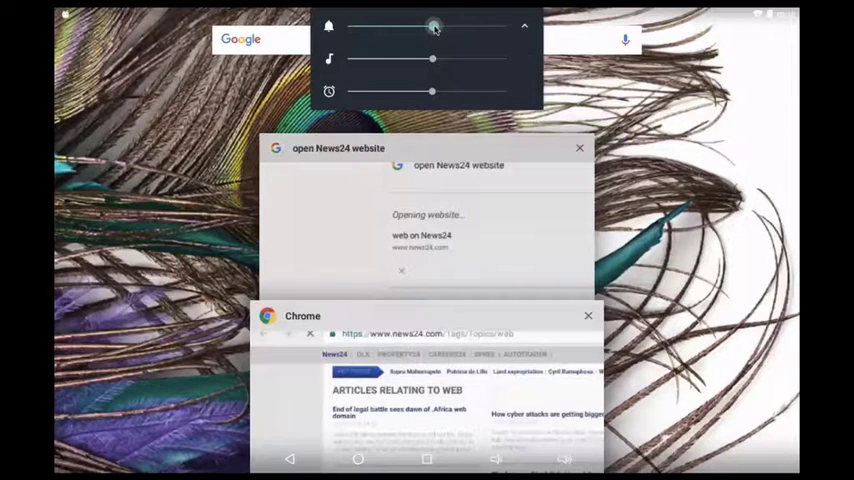
pyautogui.moveTo(432, 26); pyautogui.dragTo(420, 26)
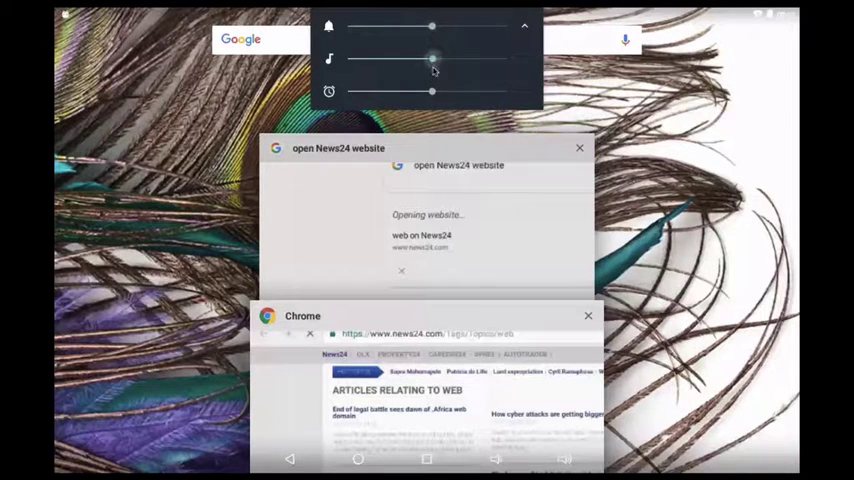
pyautogui.moveTo(432, 92); pyautogui.dragTo(424, 92)
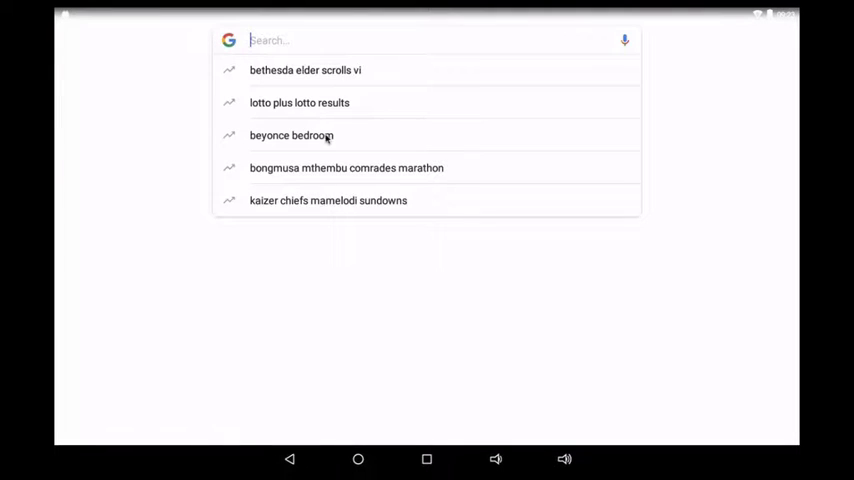
pyautogui.moveTo(332, 168)
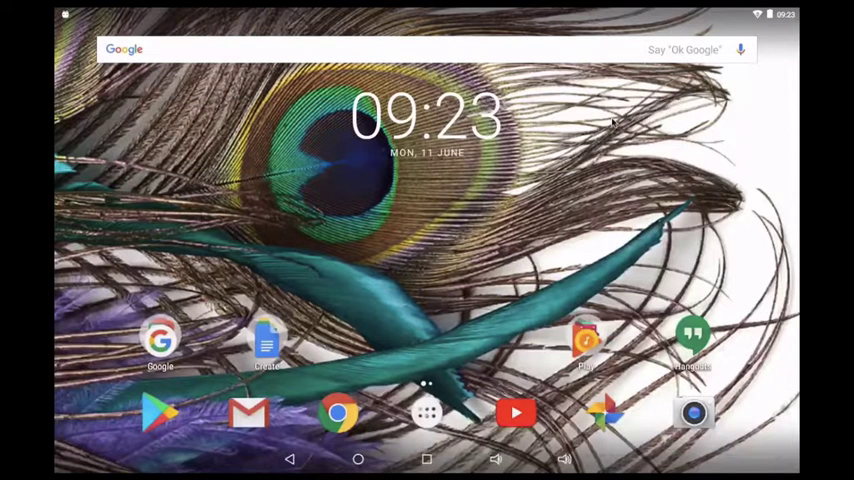
pyautogui.moveTo(530, 58)
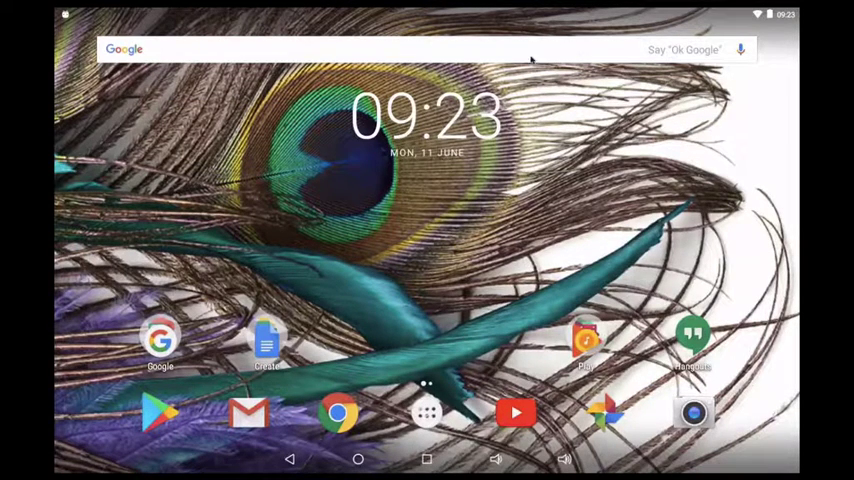
# - Voice-search 'open the News 24' in Google and confirm opening the News24 website
pyautogui.click(740, 48)
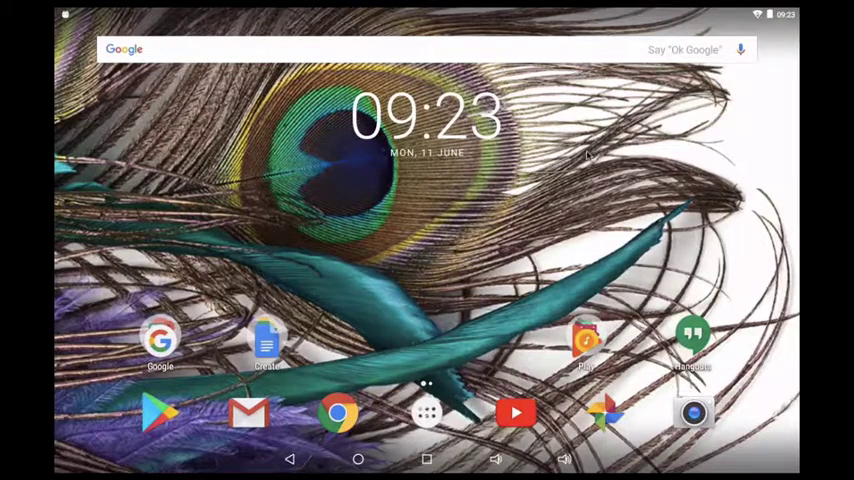
pyautogui.click(740, 48)
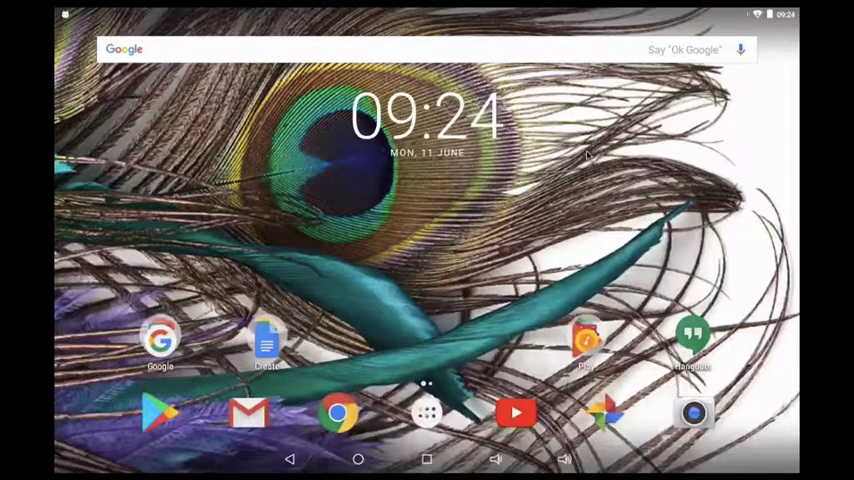
pyautogui.click(740, 50)
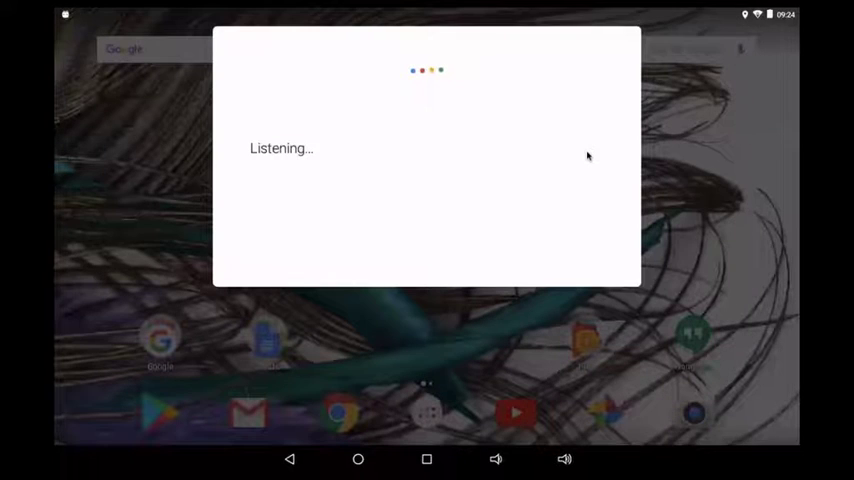
pyautogui.write('open the News 24 website')
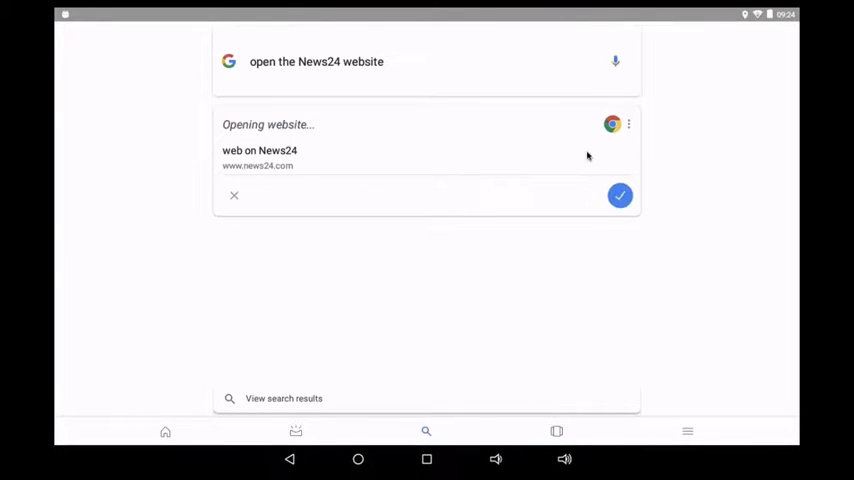
pyautogui.click(620, 196)
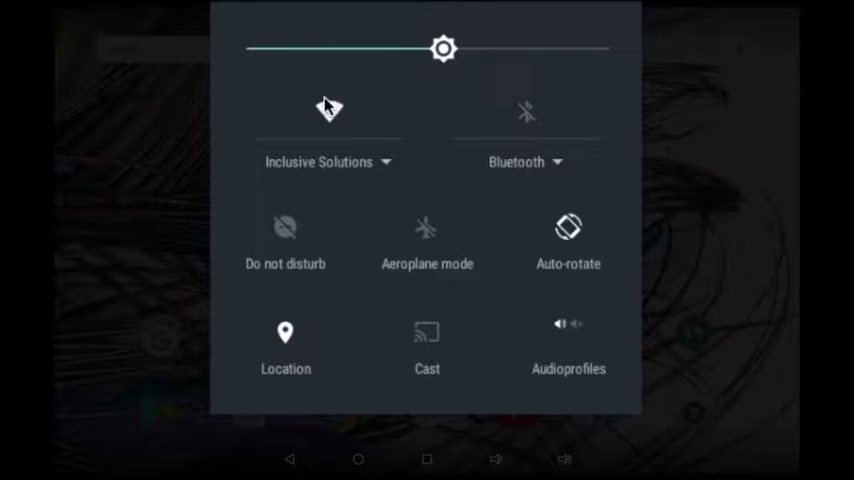
# - Turn Wi-Fi back on, lock rotation to landscape briefly, then restore auto-rotate
pyautogui.click(328, 110)
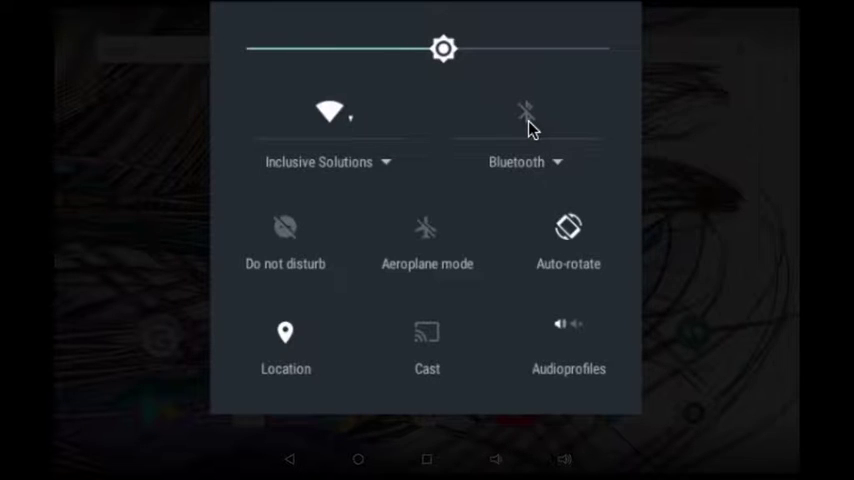
pyautogui.moveTo(292, 238)
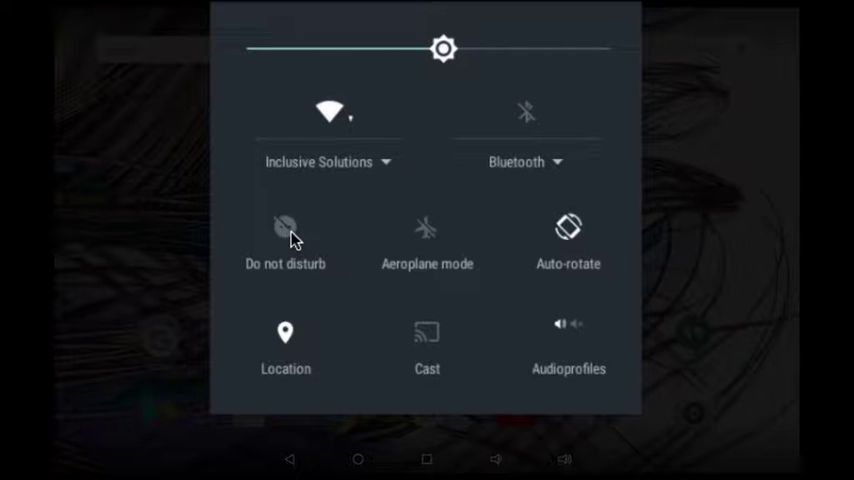
pyautogui.moveTo(408, 280)
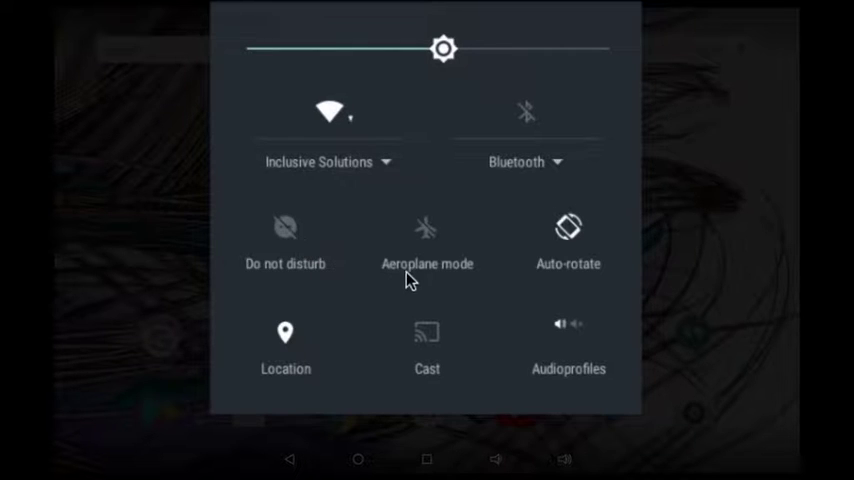
pyautogui.moveTo(432, 242)
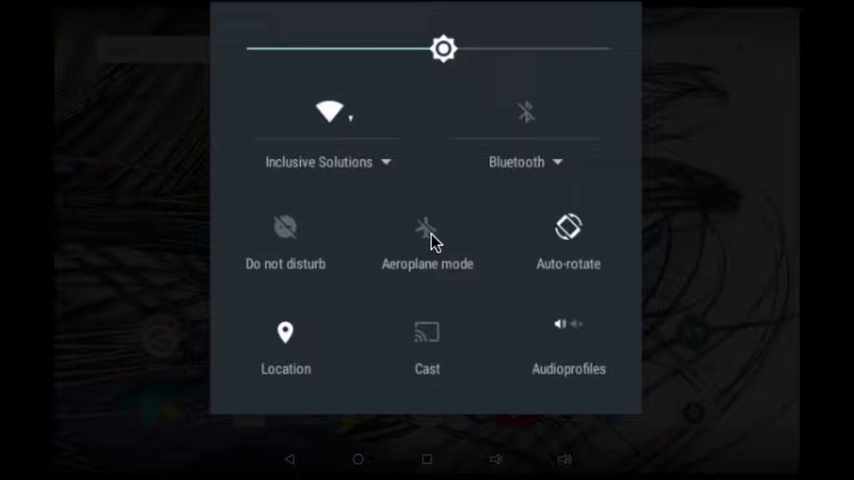
pyautogui.moveTo(568, 232)
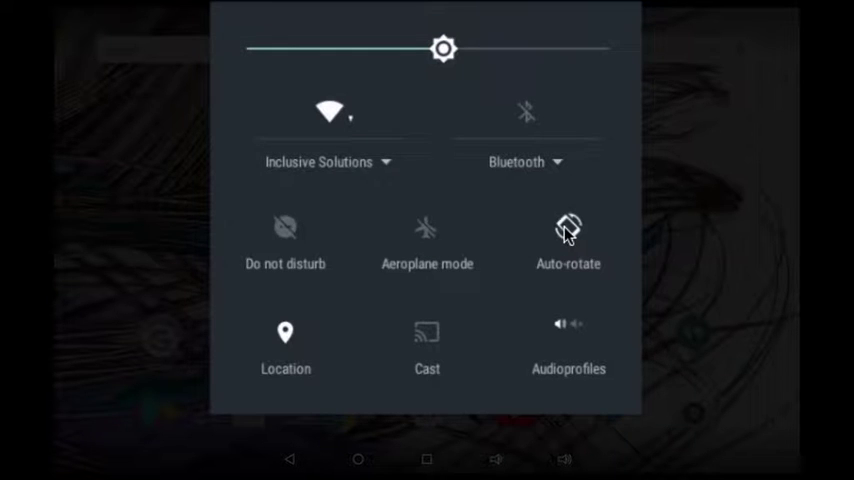
pyautogui.click(568, 226)
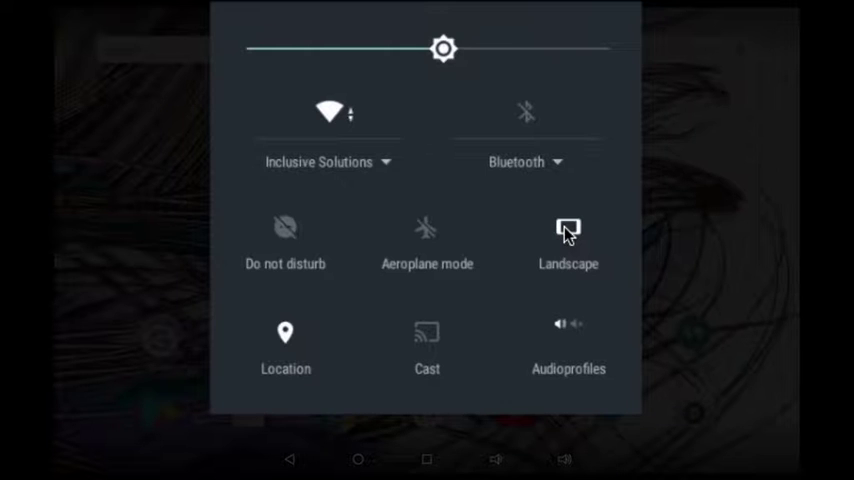
pyautogui.click(568, 228)
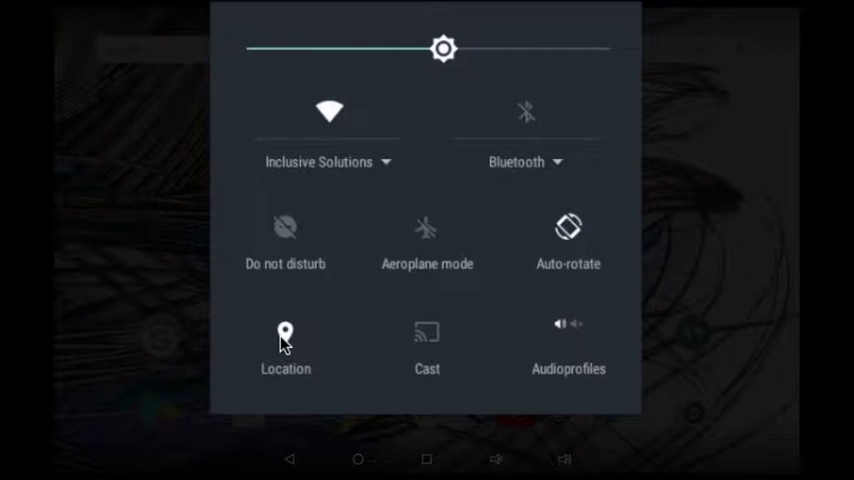
pyautogui.moveTo(442, 348)
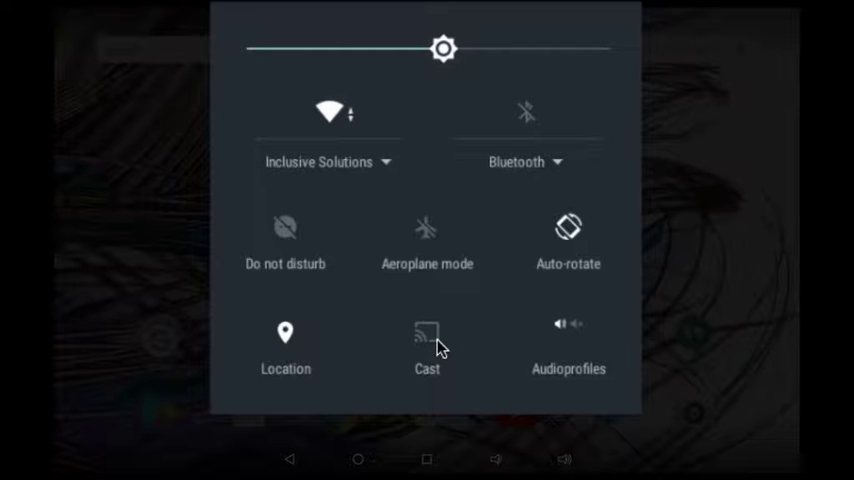
pyautogui.moveTo(576, 330)
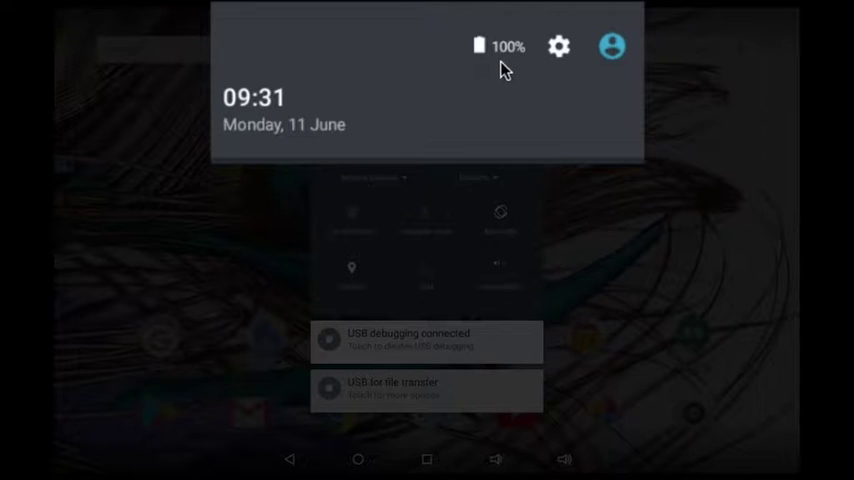
pyautogui.moveTo(524, 58)
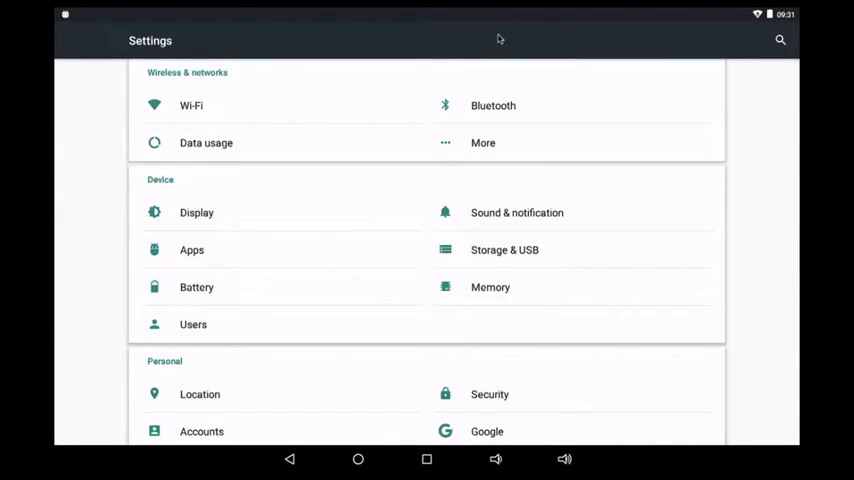
# - Pull the quick settings shade back down over the Settings main list
pyautogui.click(356, 460)
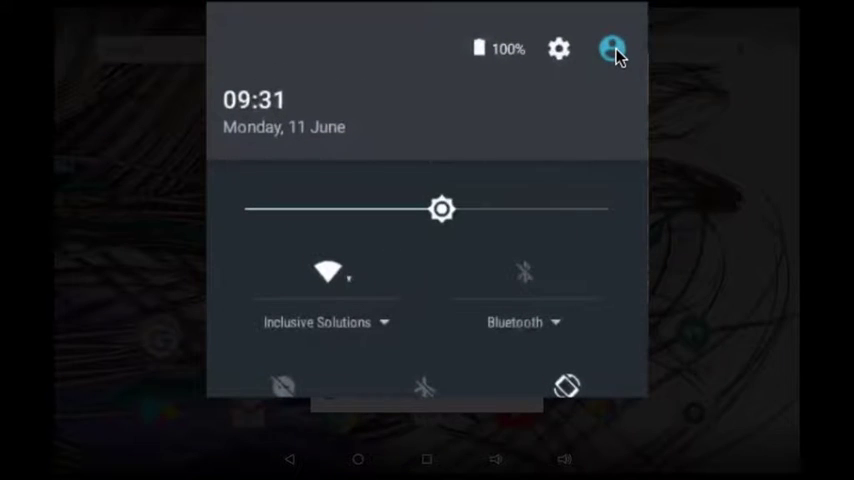
# - Show the user switcher with Venturer SA, Guest and Add user from the shade header avatar
pyautogui.click(612, 48)
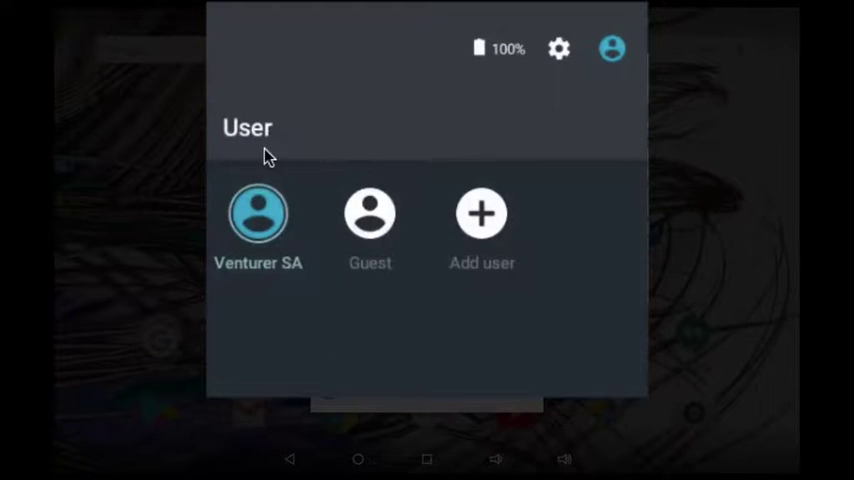
pyautogui.moveTo(352, 232)
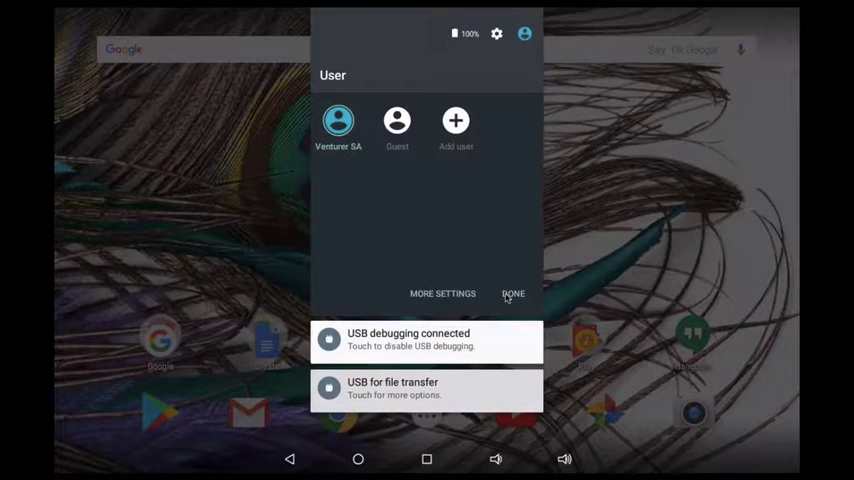
# - Close the user switcher and return to the quick settings panel with Wi-Fi, Bluetooth and rotation toggles
pyautogui.click(512, 292)
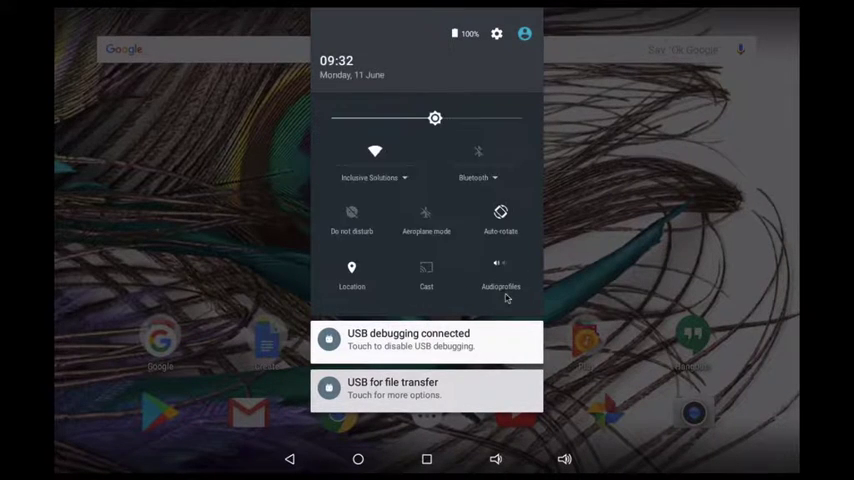
pyautogui.moveTo(516, 196)
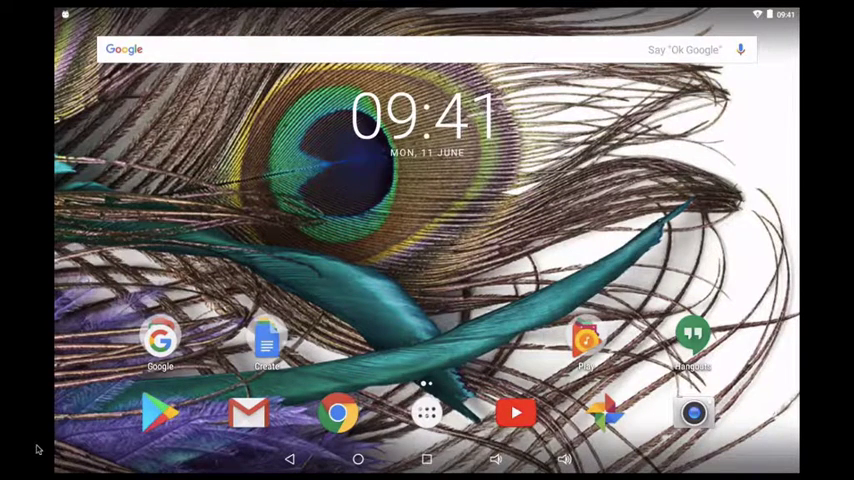
# - Bring up home screen customization, briefly show the Clock app, then enter the widget picker listing Calendar, Chrome and Clock
pyautogui.click(428, 230)
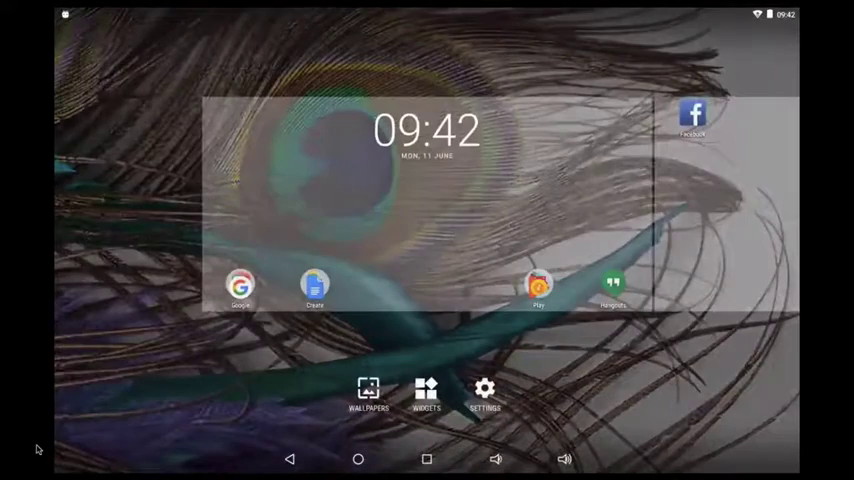
pyautogui.click(368, 394)
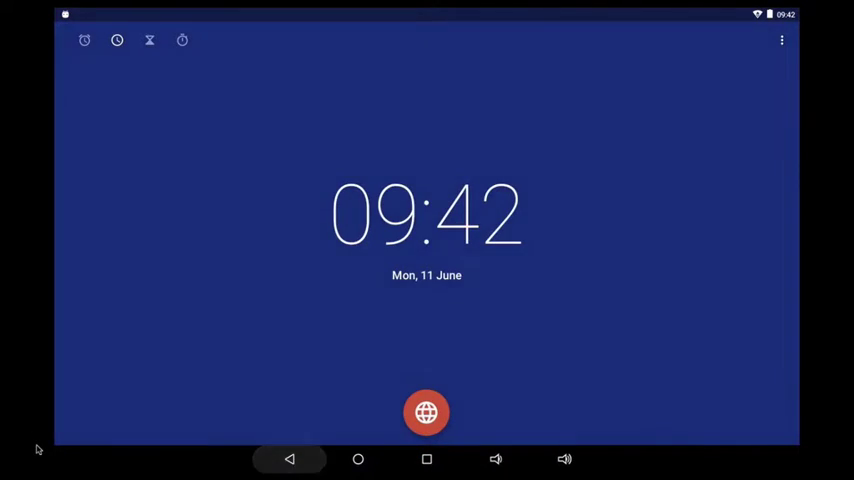
pyautogui.click(356, 460)
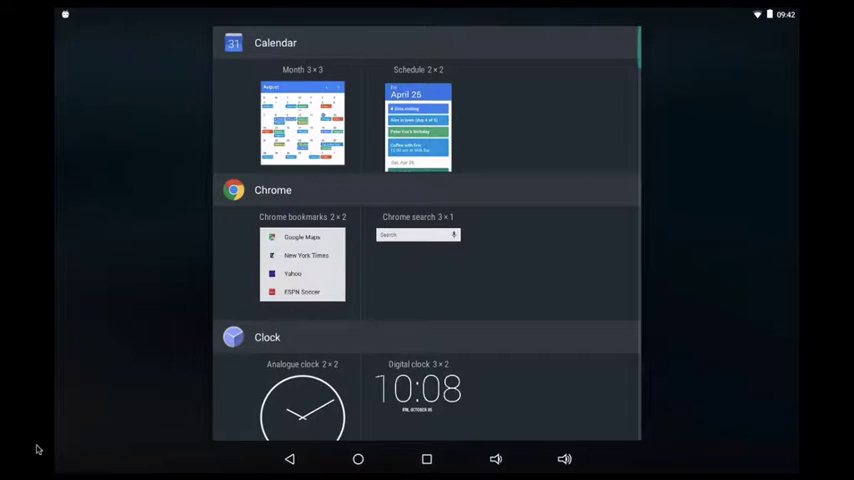
# - Scroll the widget list to find and place the Venturer's briefing news widget on the home screen
pyautogui.scroll(-3)
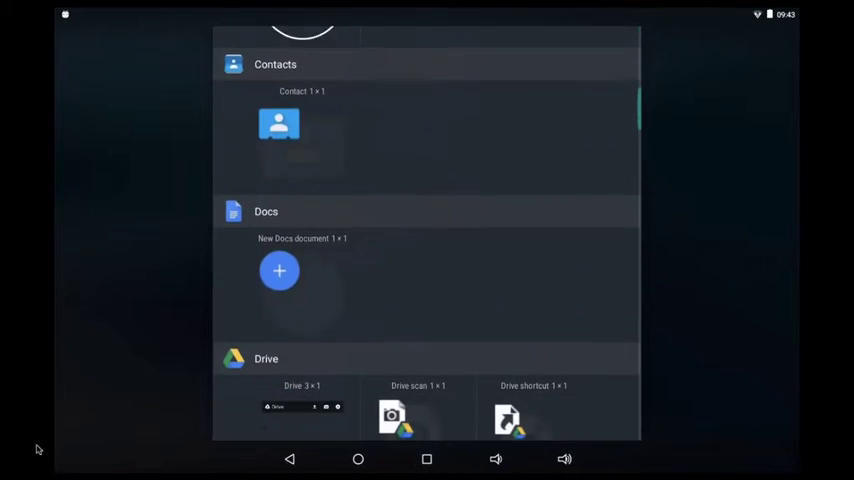
pyautogui.scroll(3)
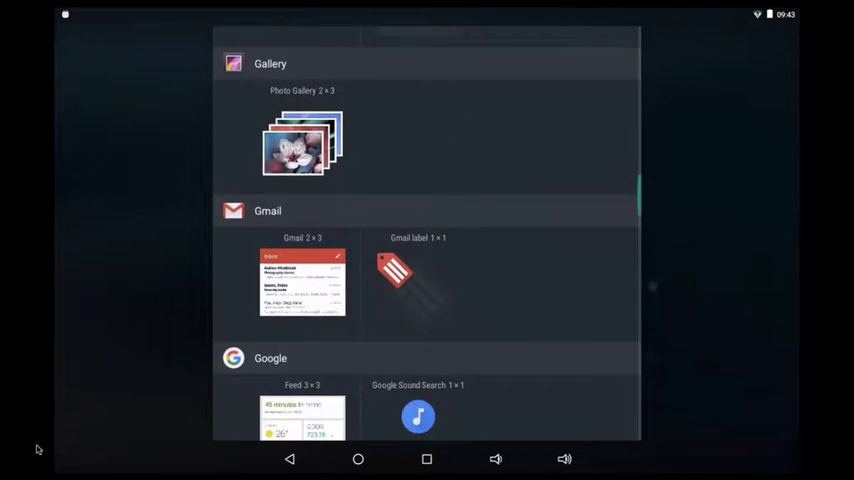
pyautogui.scroll(-3)
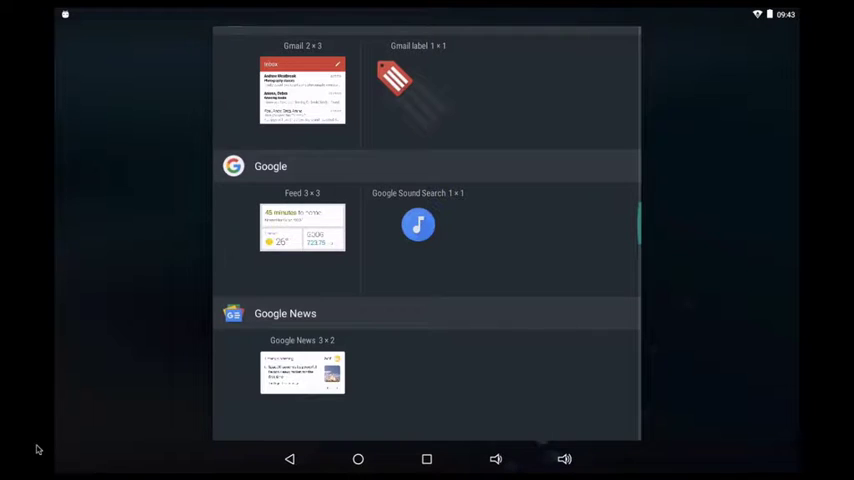
pyautogui.scroll(-3)
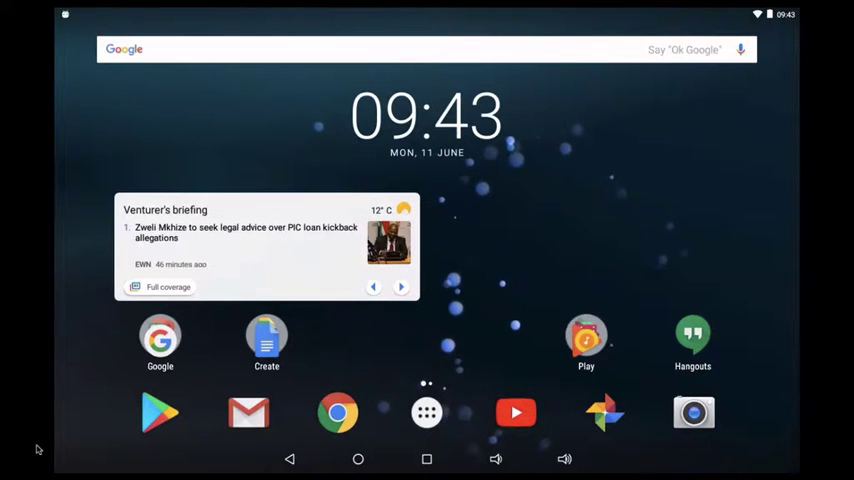
# - Flip the news widget through several headlines, then drag it to Remove
pyautogui.click(400, 288)
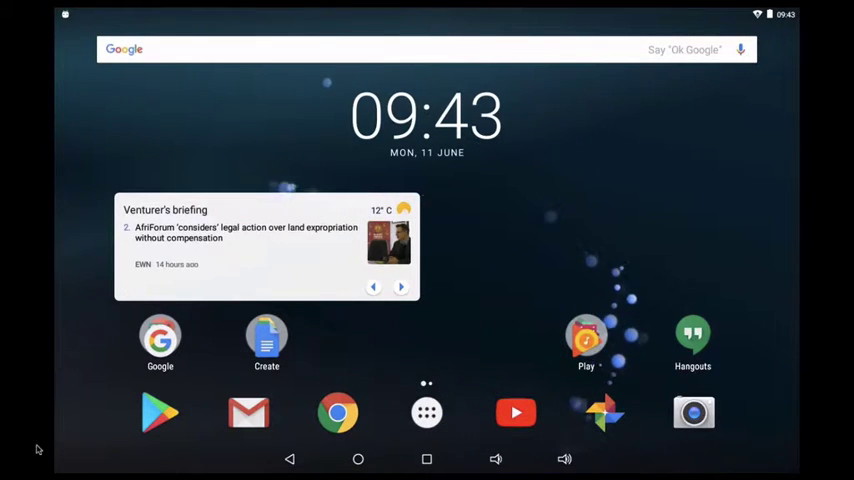
pyautogui.click(400, 288)
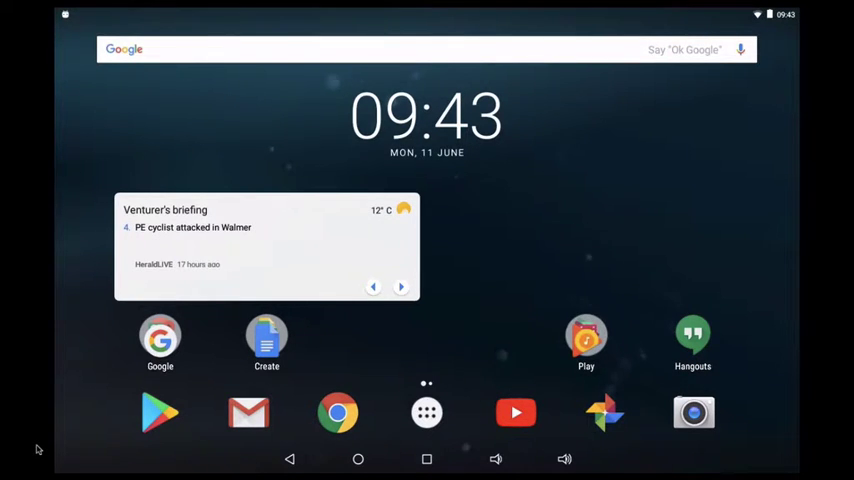
pyautogui.click(400, 288)
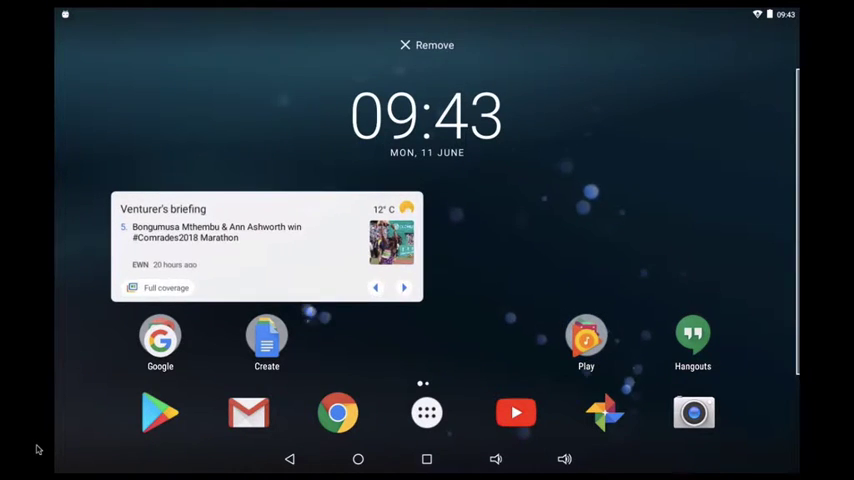
pyautogui.moveTo(266, 246); pyautogui.dragTo(480, 56)
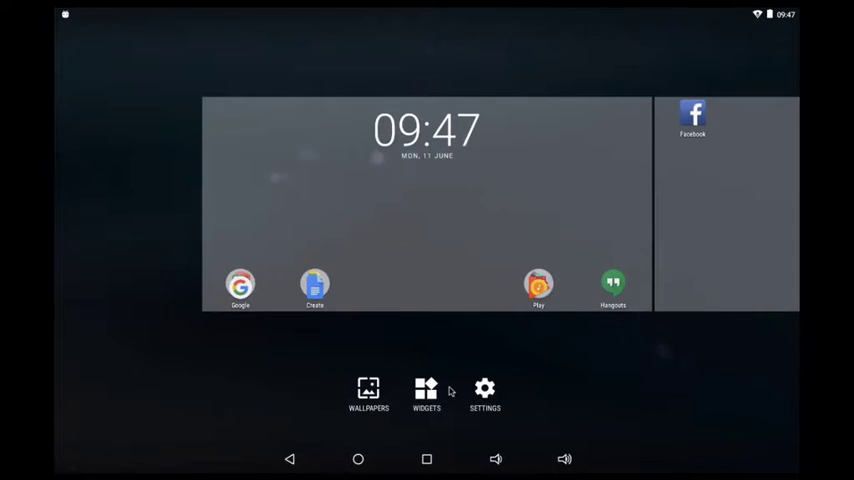
# - Exit the customization overview to the normal home screen with the dark blue bubble wallpaper
pyautogui.click(484, 390)
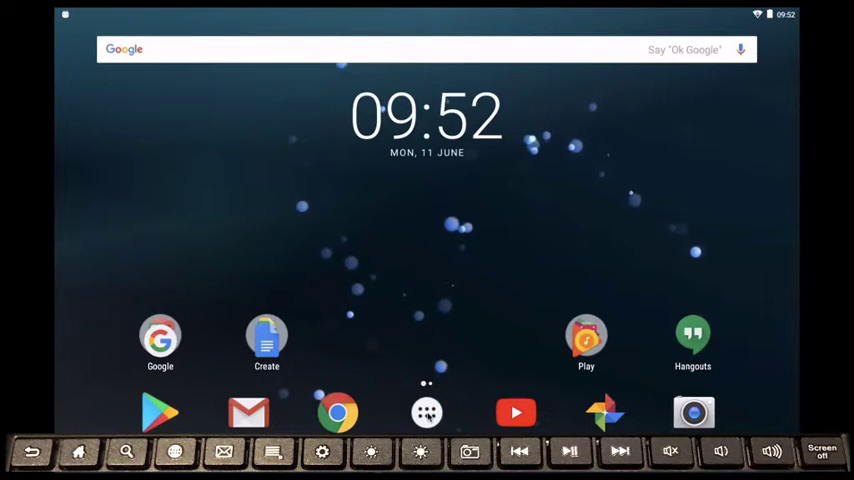
pyautogui.click(426, 412)
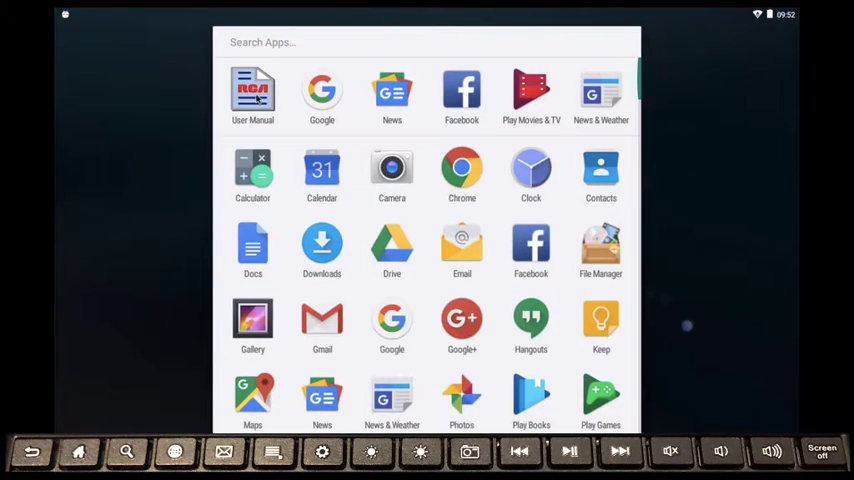
pyautogui.click(252, 90)
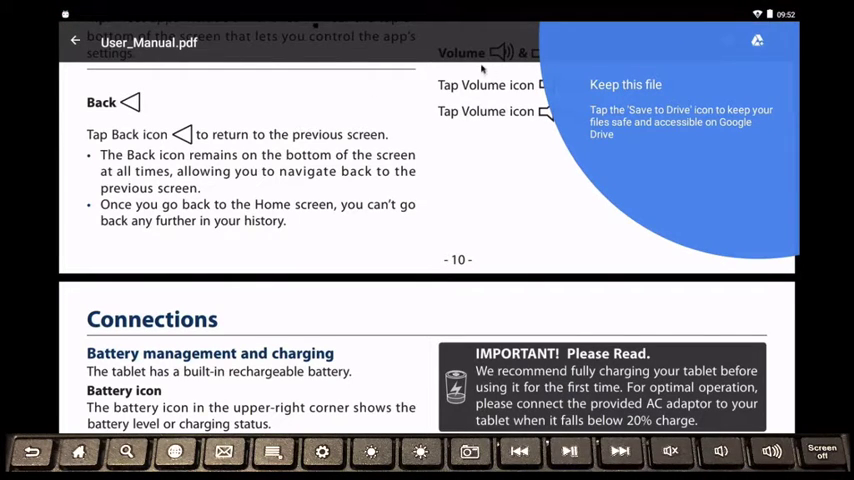
pyautogui.moveTo(548, 128)
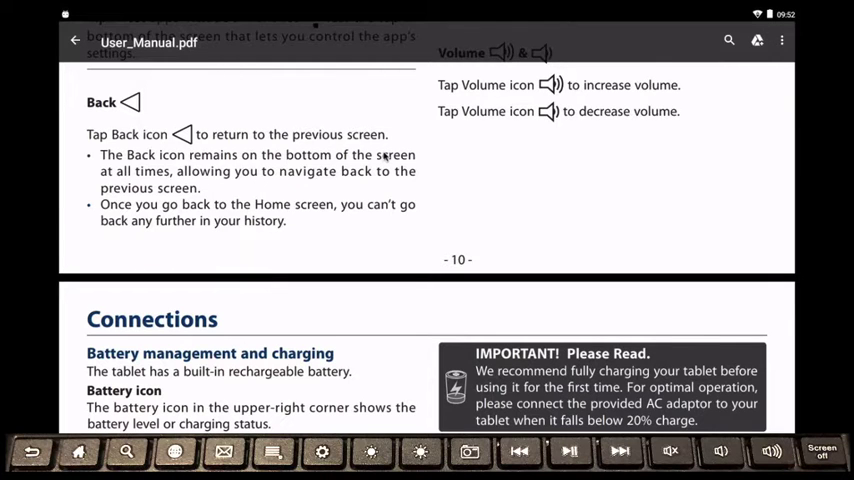
pyautogui.scroll(-3)
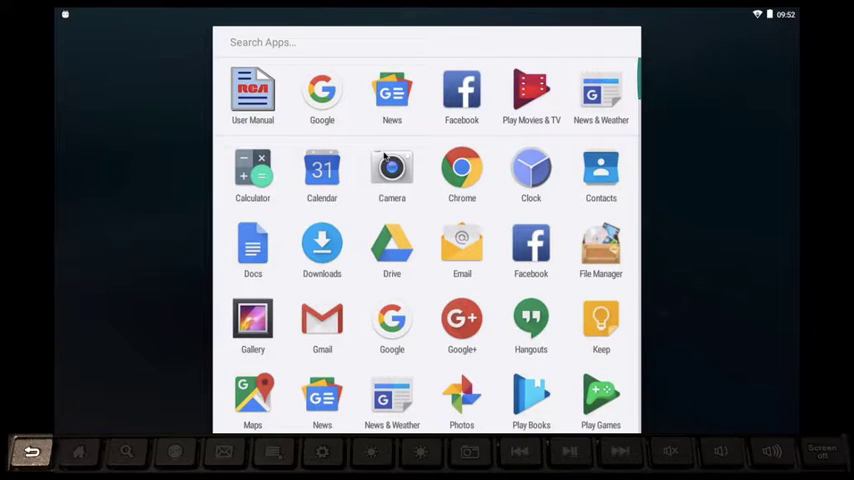
pyautogui.click(32, 452)
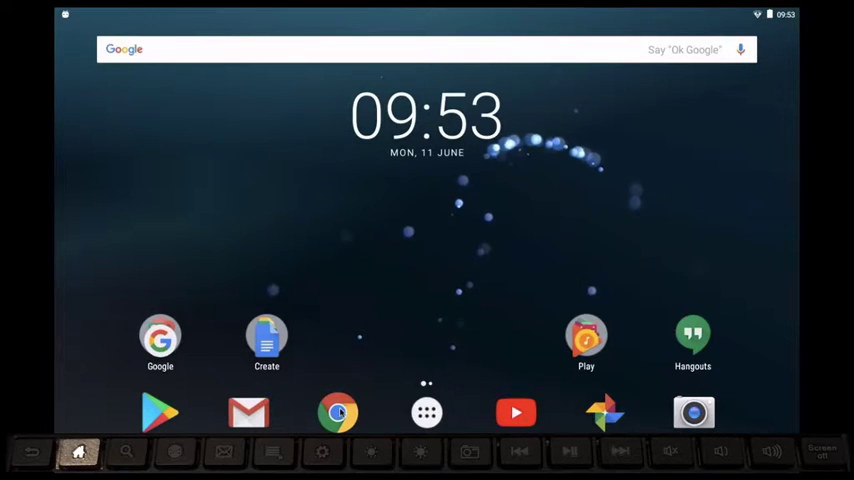
pyautogui.click(336, 412)
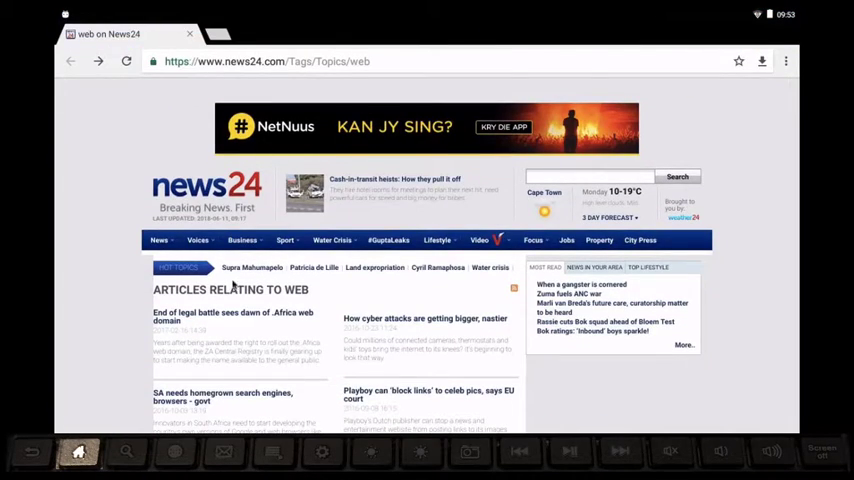
pyautogui.scroll(-3)
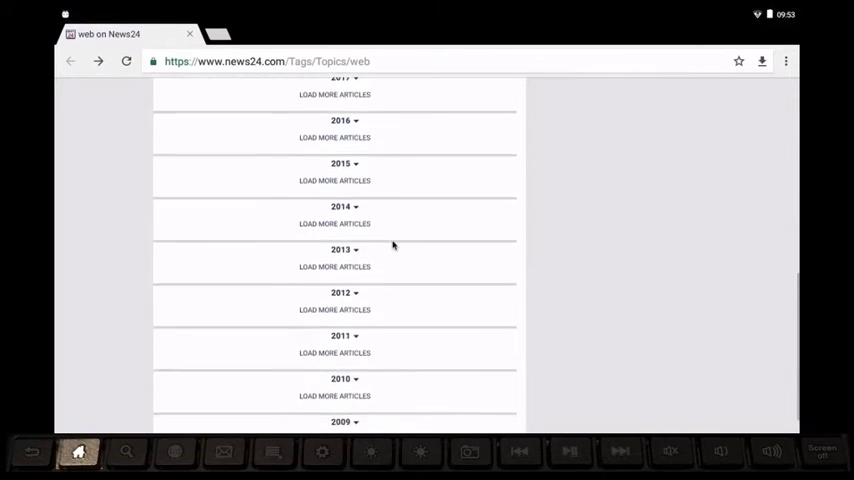
pyautogui.scroll(3)
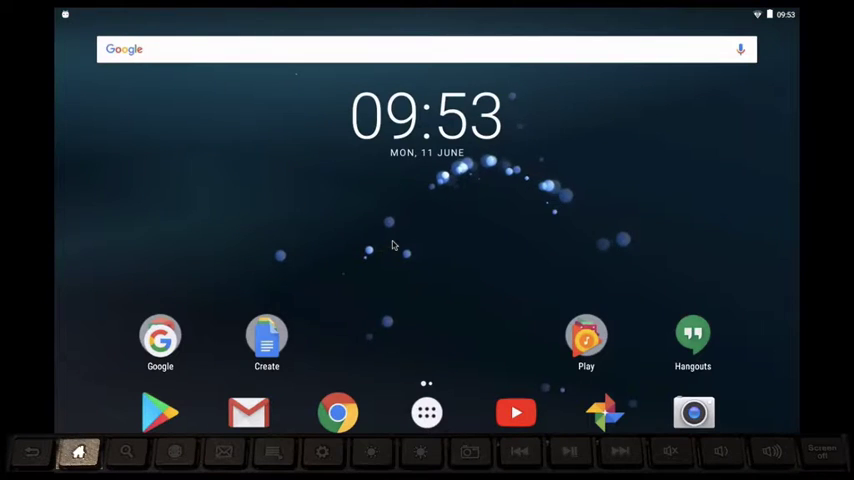
pyautogui.click(128, 452)
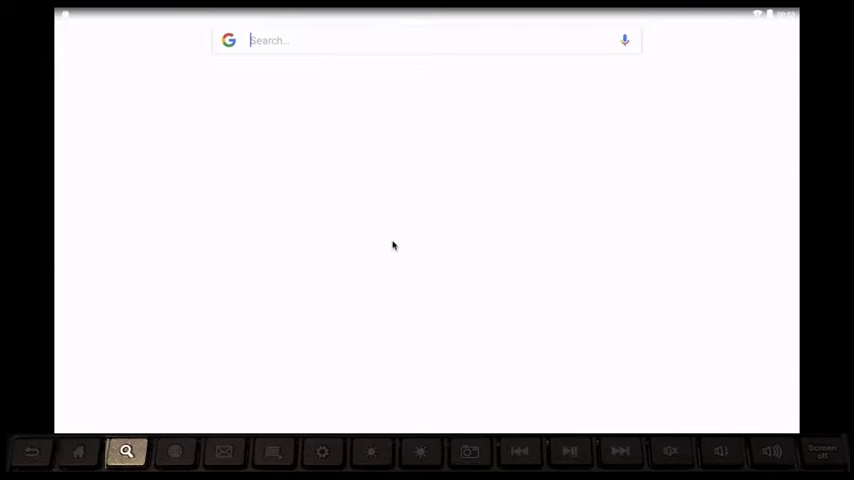
pyautogui.click(420, 40)
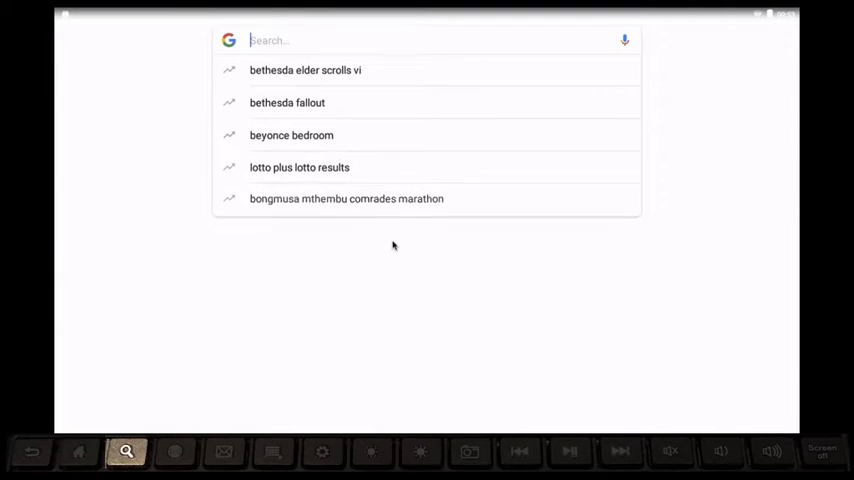
pyautogui.click(76, 452)
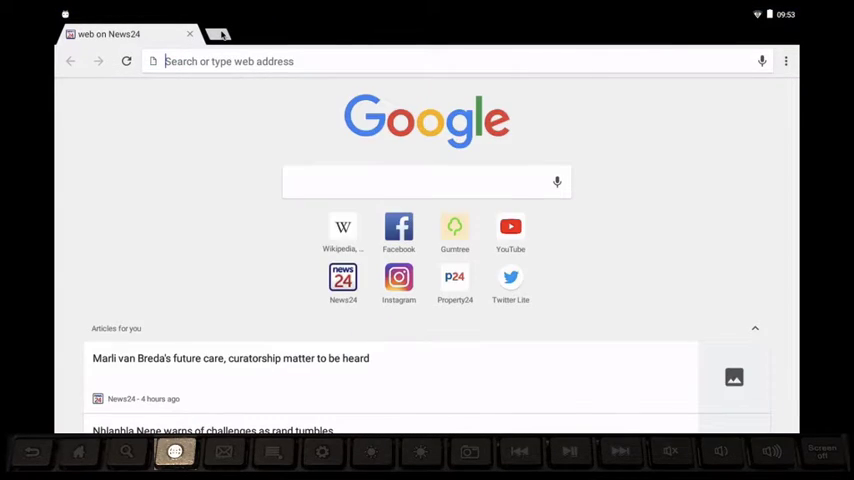
pyautogui.click(218, 32)
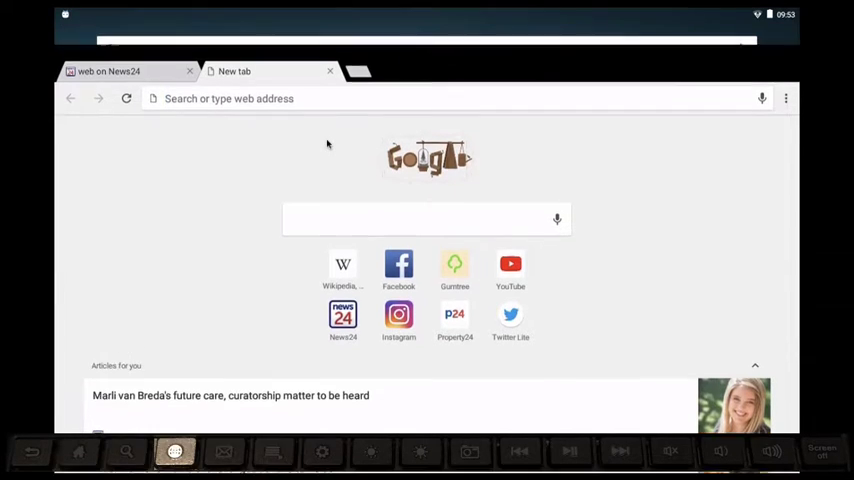
pyautogui.click(78, 452)
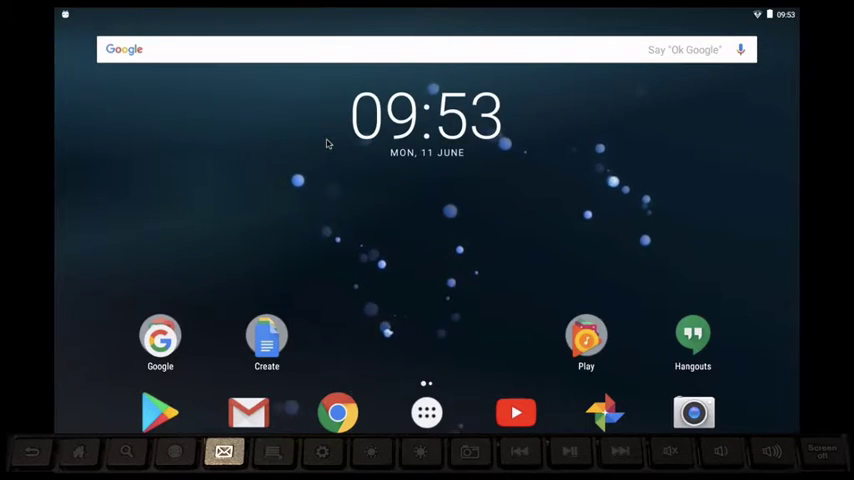
# - Trigger the Gmail/Email chooser with the email hotkey, dismiss it, then bring up the Settings main list with the settings hotkey
pyautogui.click(224, 452)
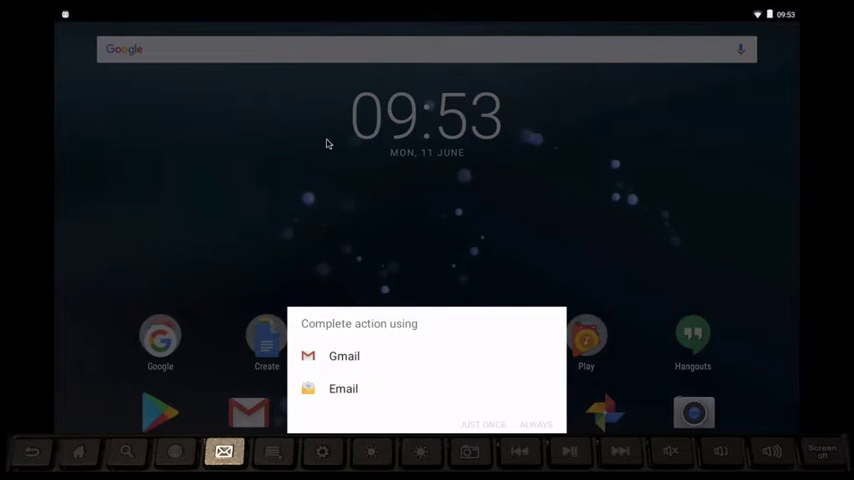
pyautogui.moveTo(432, 226)
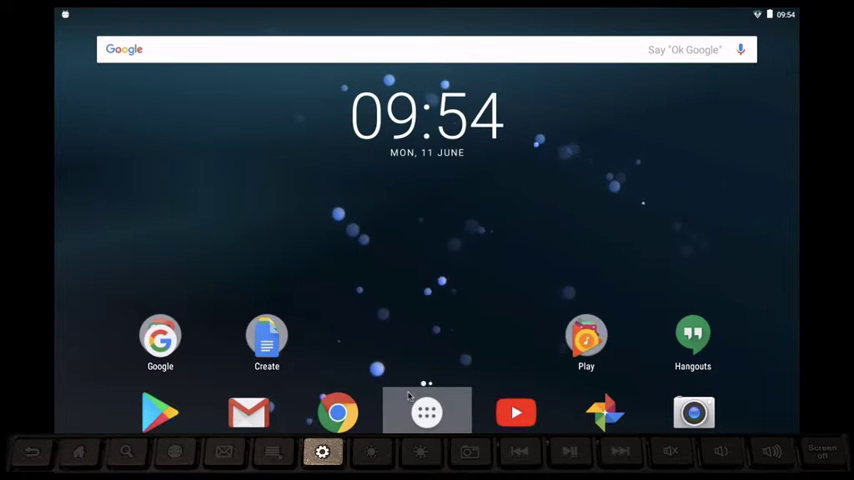
pyautogui.click(322, 452)
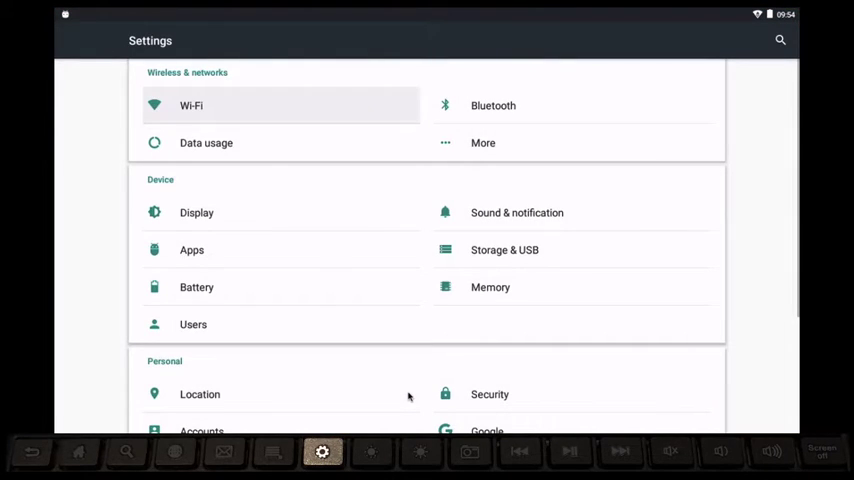